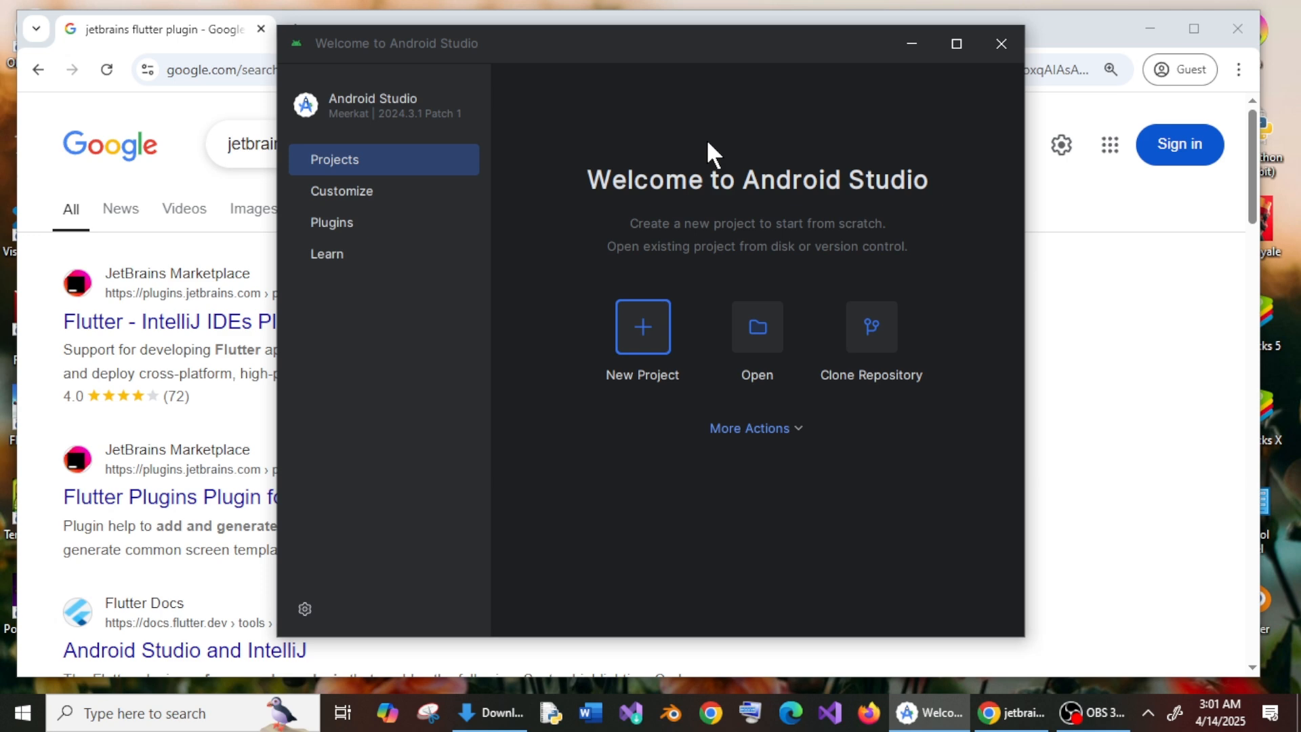
{"action": "mouse_move", "coordinate": [756, 333]}
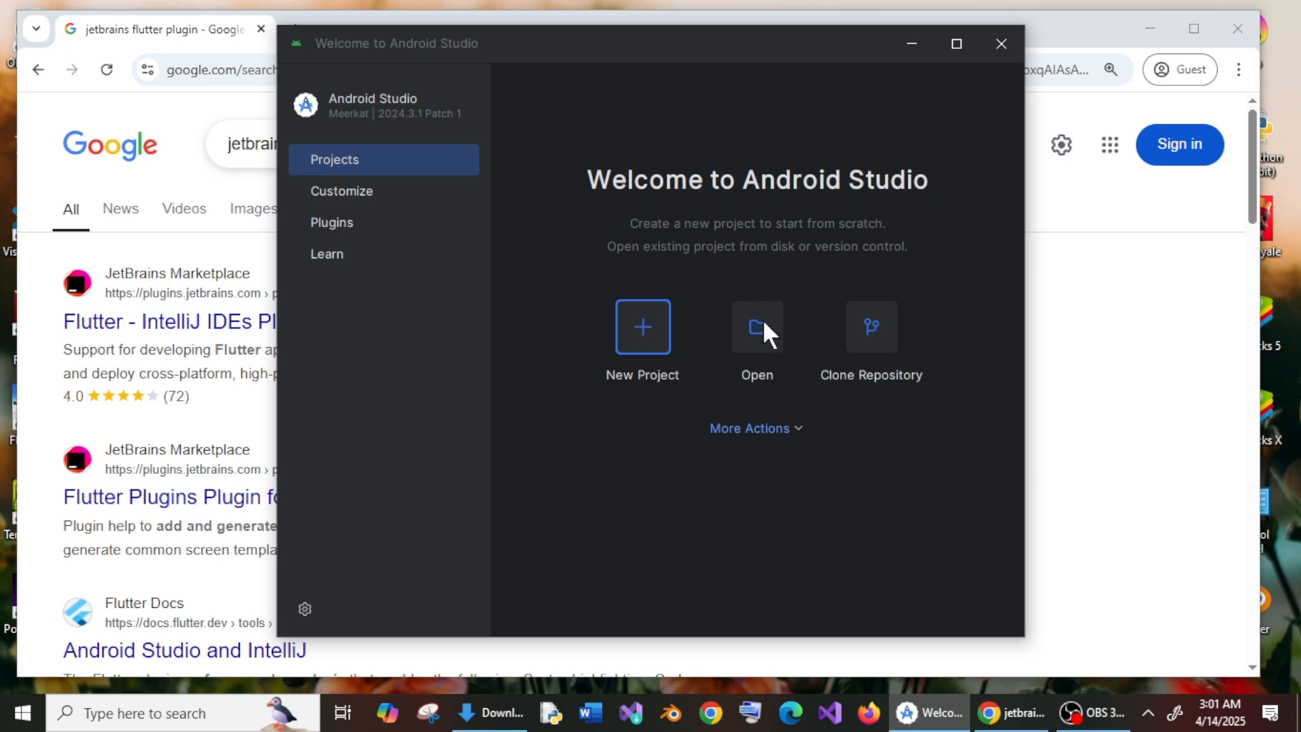
{"action": "mouse_move", "coordinate": [738, 156]}
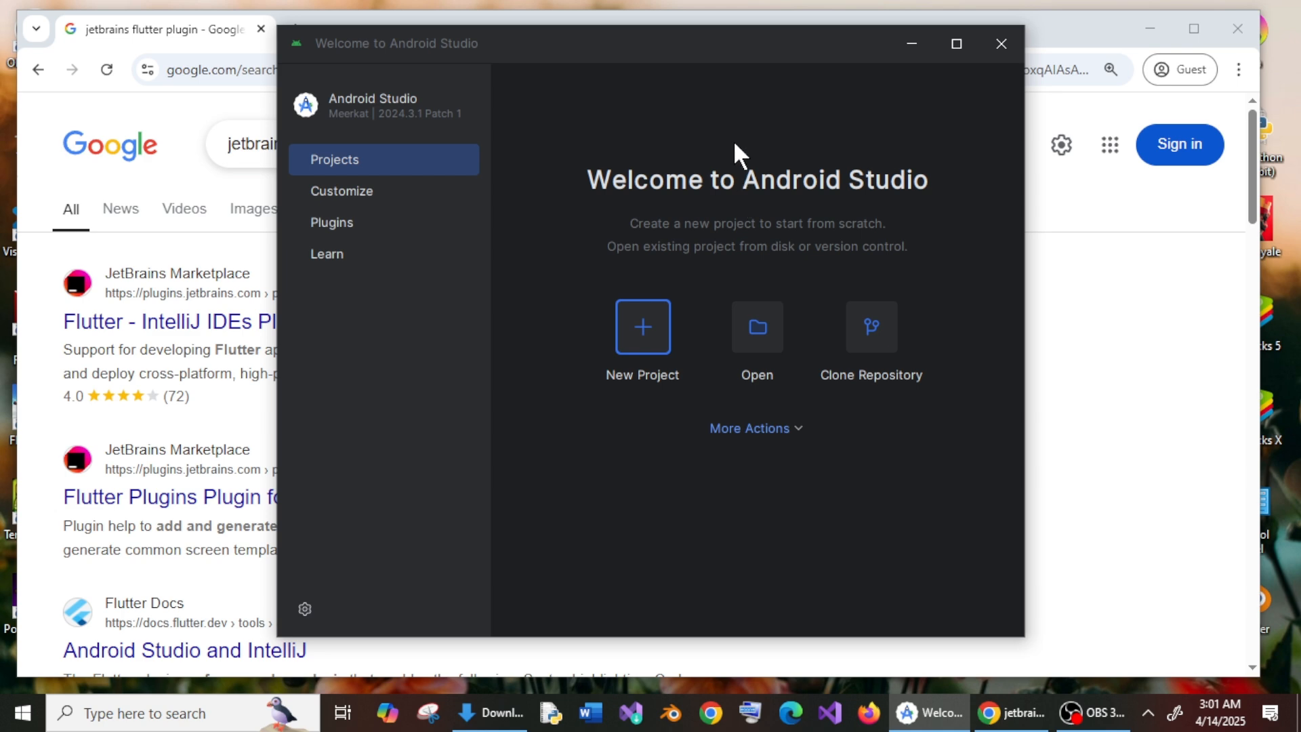
{"action": "mouse_move", "coordinate": [718, 187]}
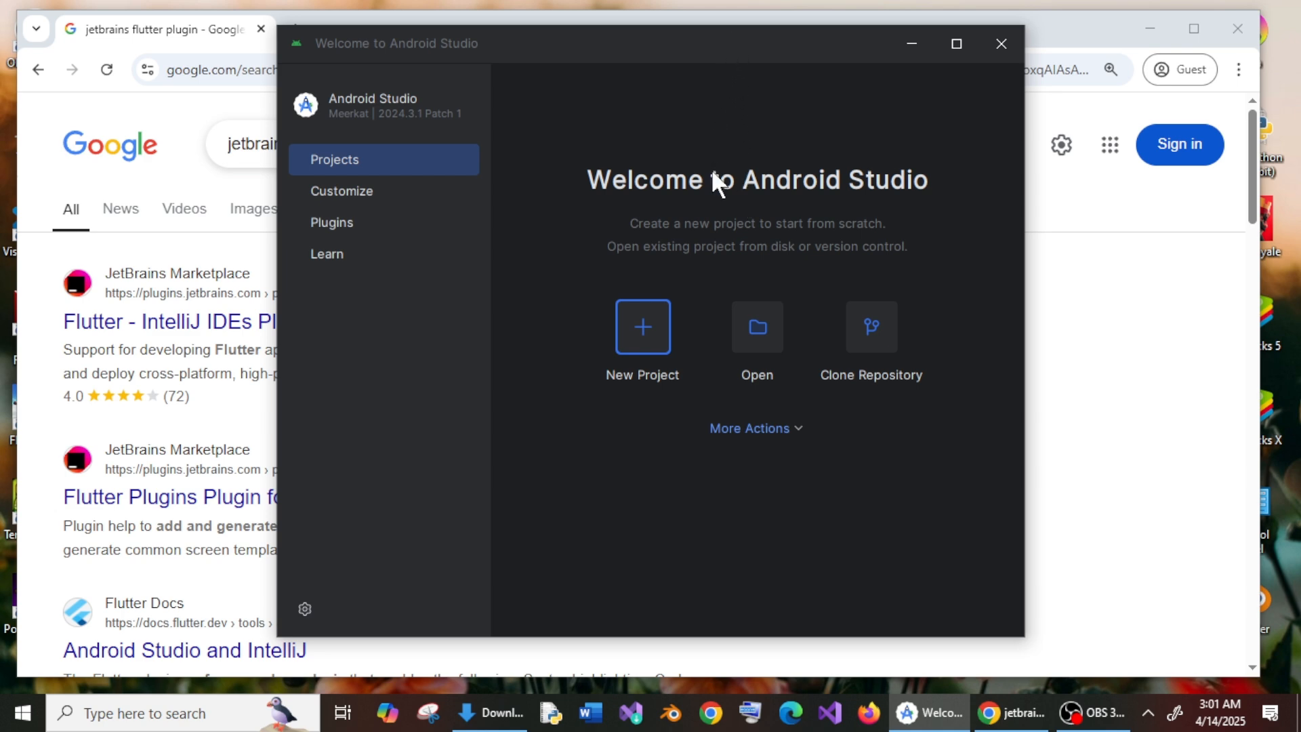
{"action": "mouse_move", "coordinate": [729, 226]}
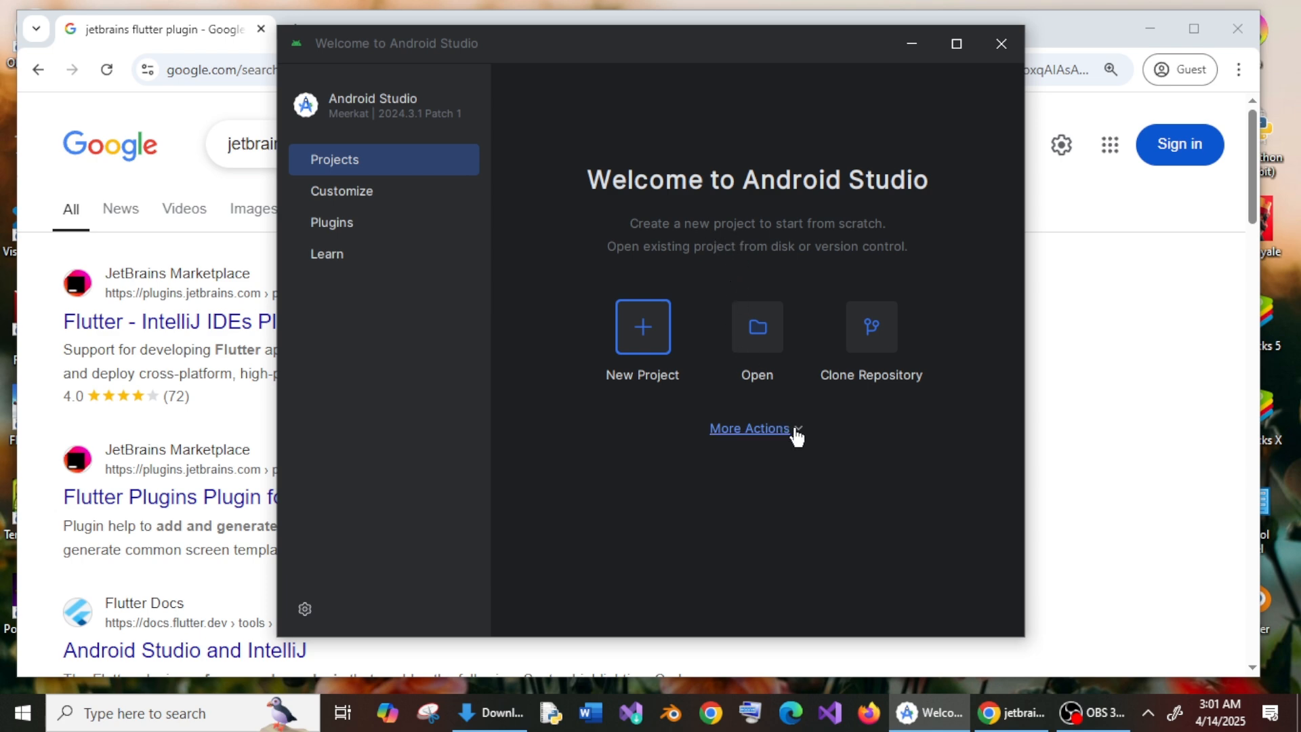
{"action": "mouse_move", "coordinate": [564, 200]}
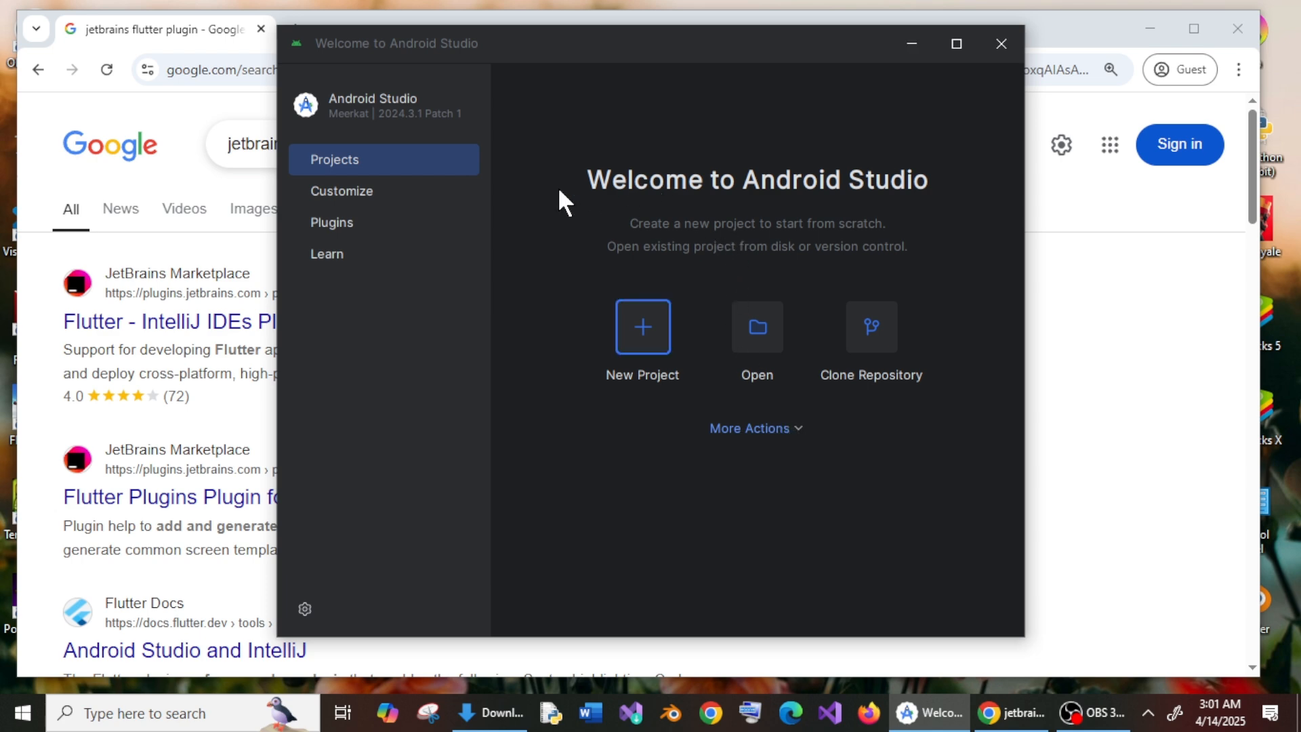
- View Android Studio's installed plugins, then return to the Projects start page
{"action": "left_click", "coordinate": [332, 221]}
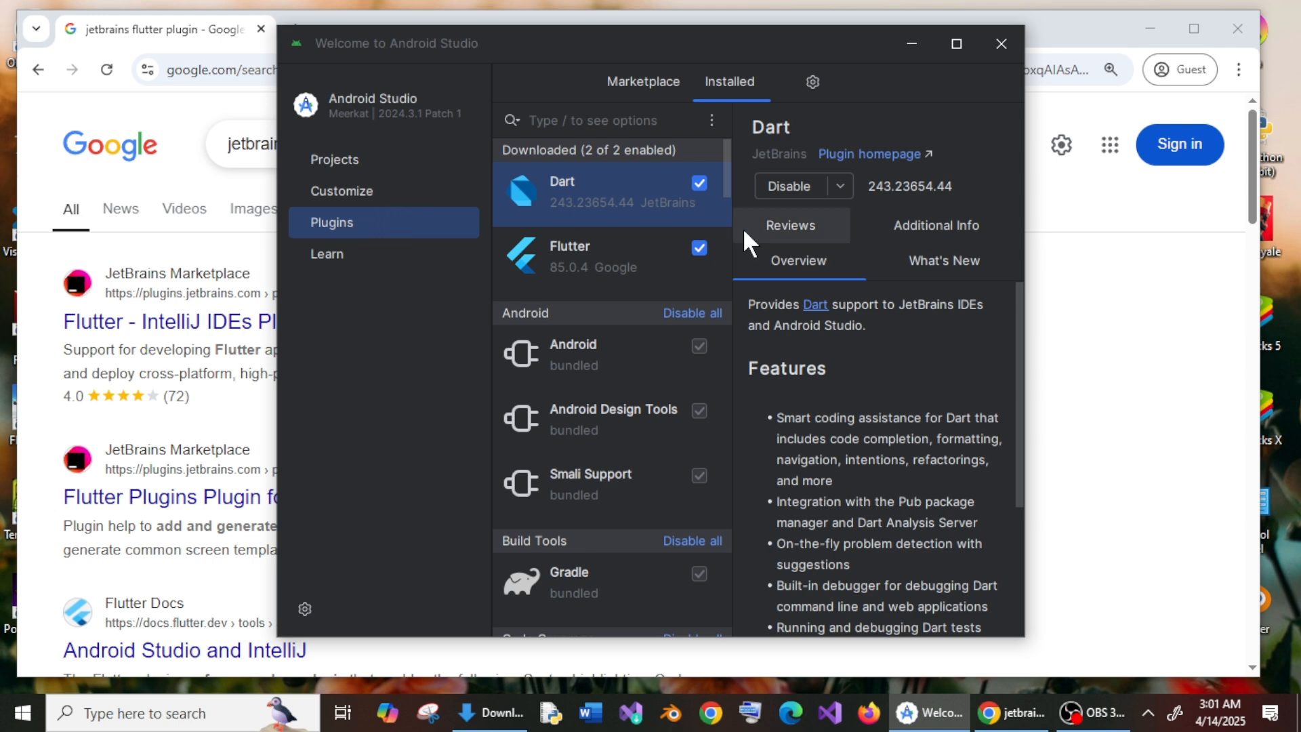
{"action": "mouse_move", "coordinate": [614, 212]}
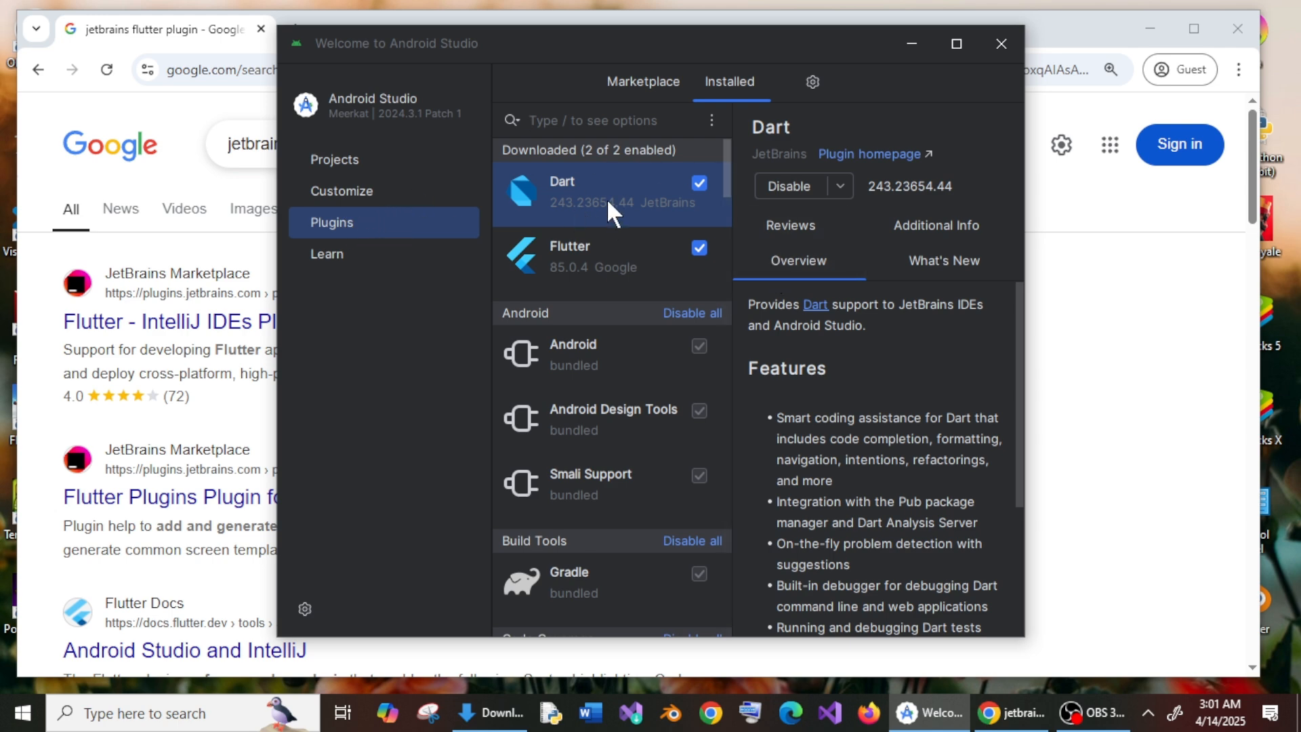
{"action": "mouse_move", "coordinate": [484, 158]}
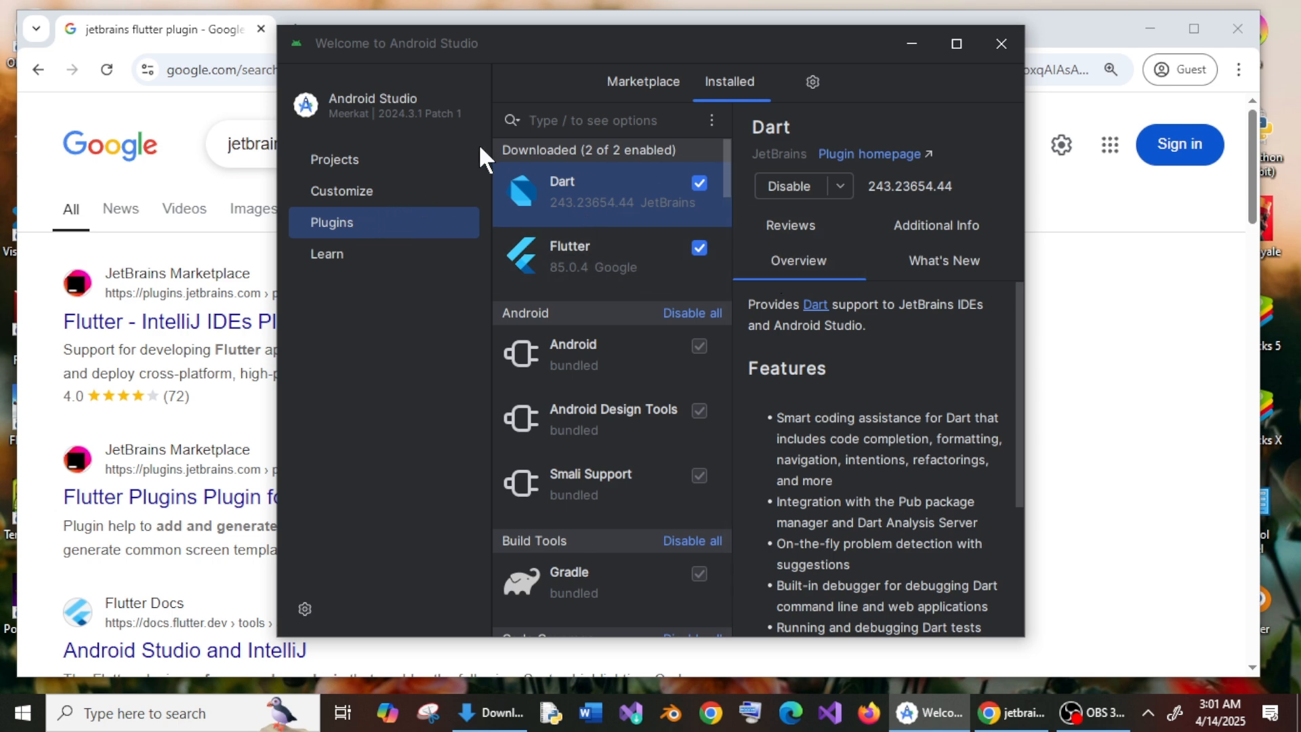
{"action": "left_click", "coordinate": [335, 159]}
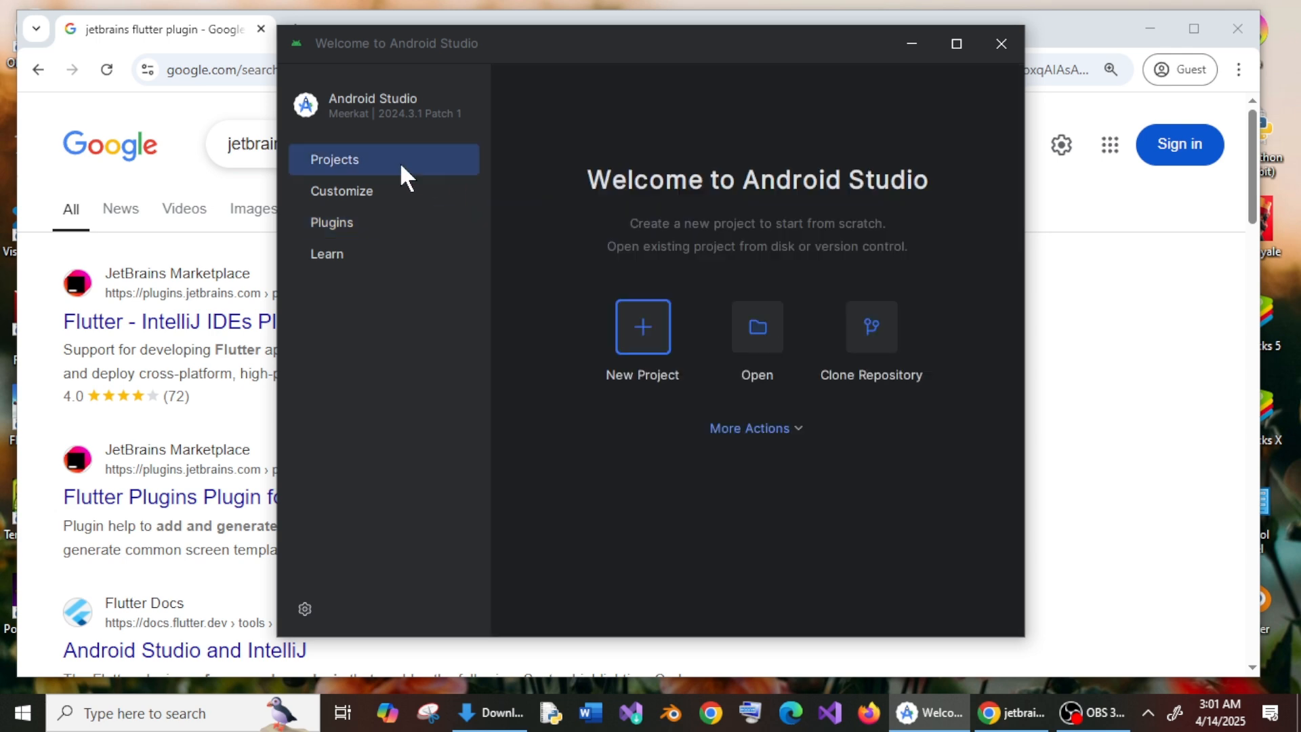
{"action": "mouse_move", "coordinate": [655, 402]}
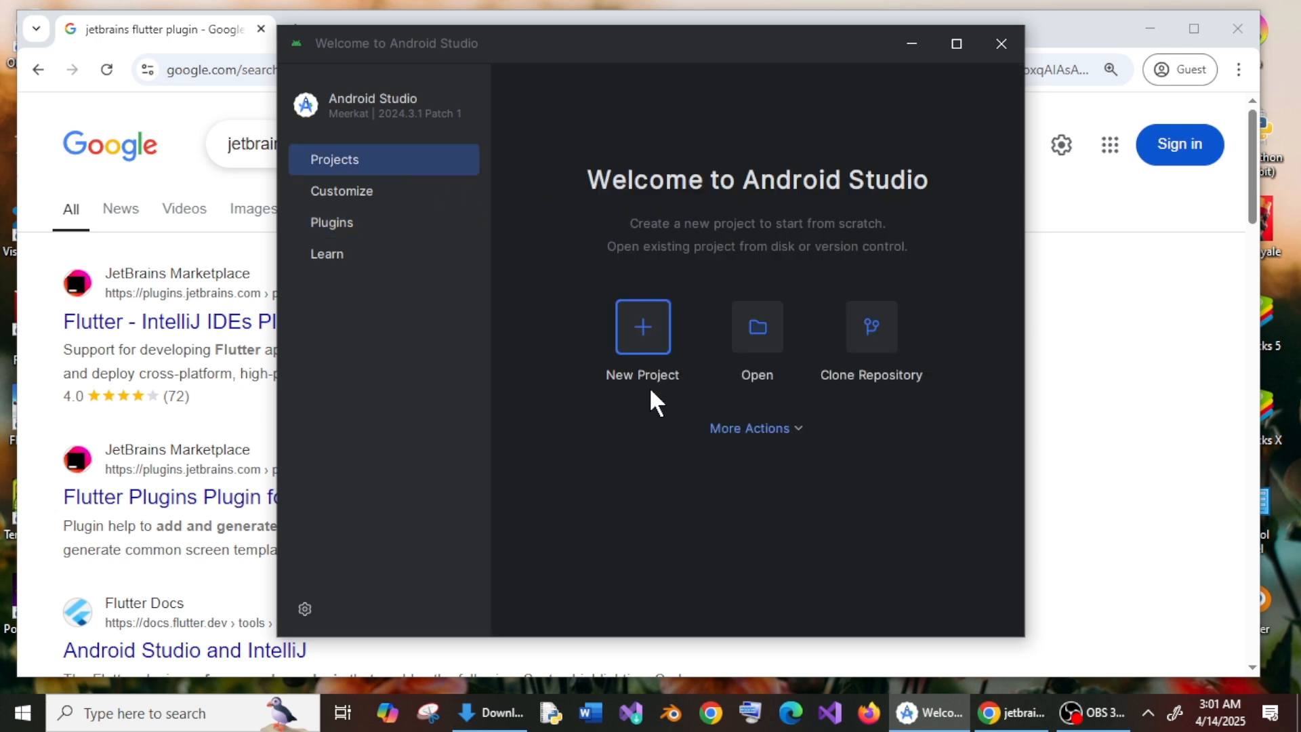
{"action": "mouse_move", "coordinate": [729, 386]}
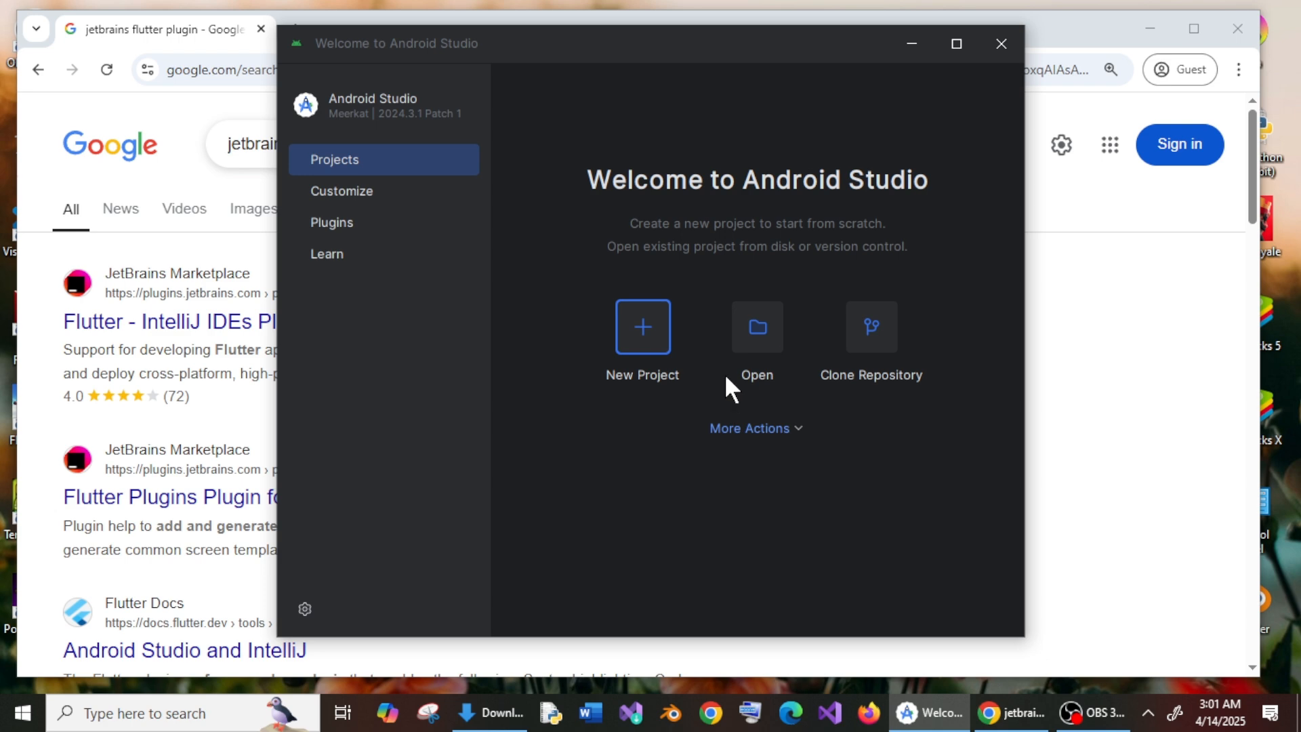
{"action": "mouse_move", "coordinate": [894, 66]}
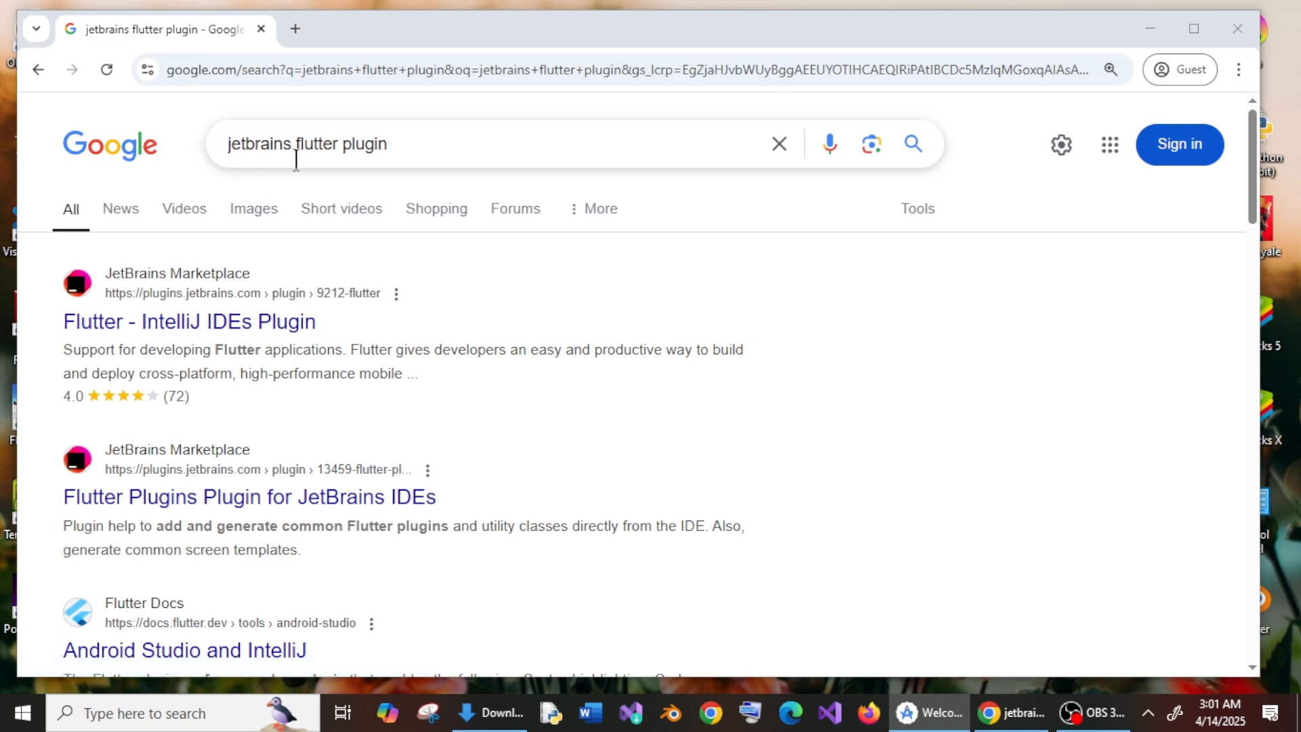
{"action": "mouse_move", "coordinate": [150, 373]}
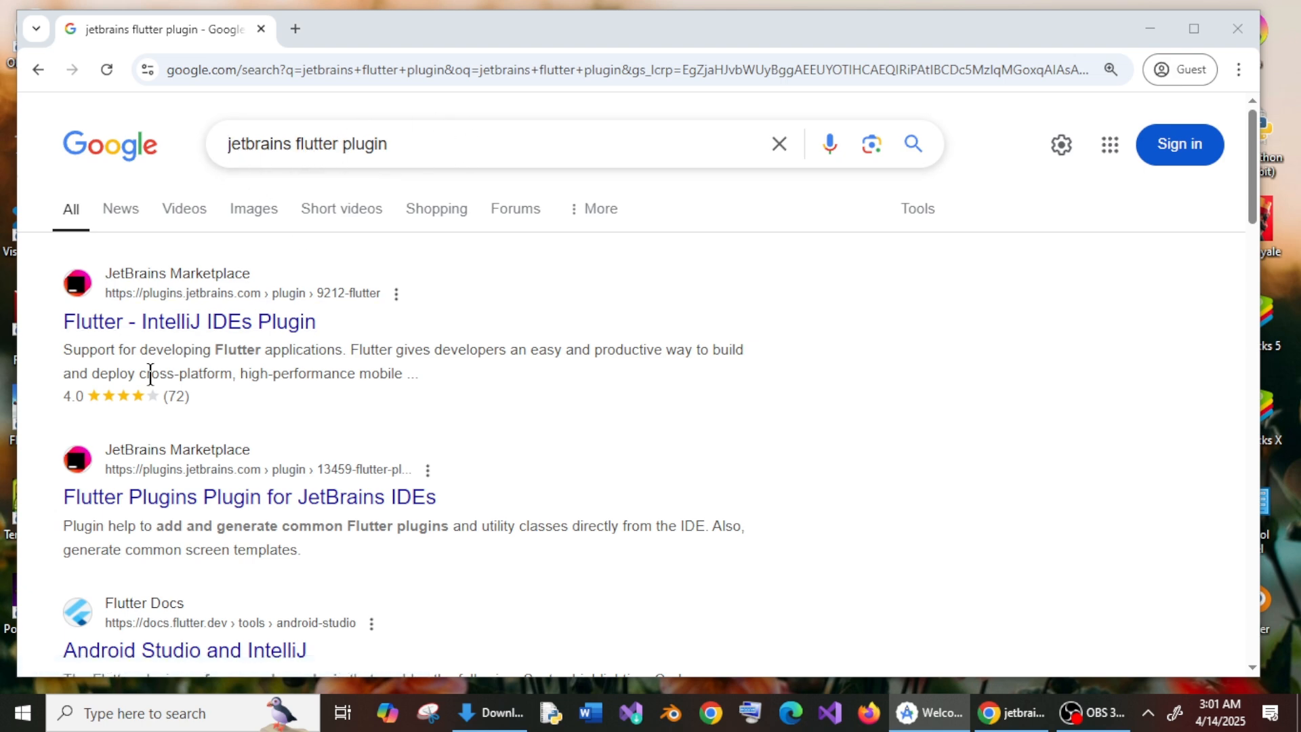
{"action": "mouse_move", "coordinate": [235, 346]}
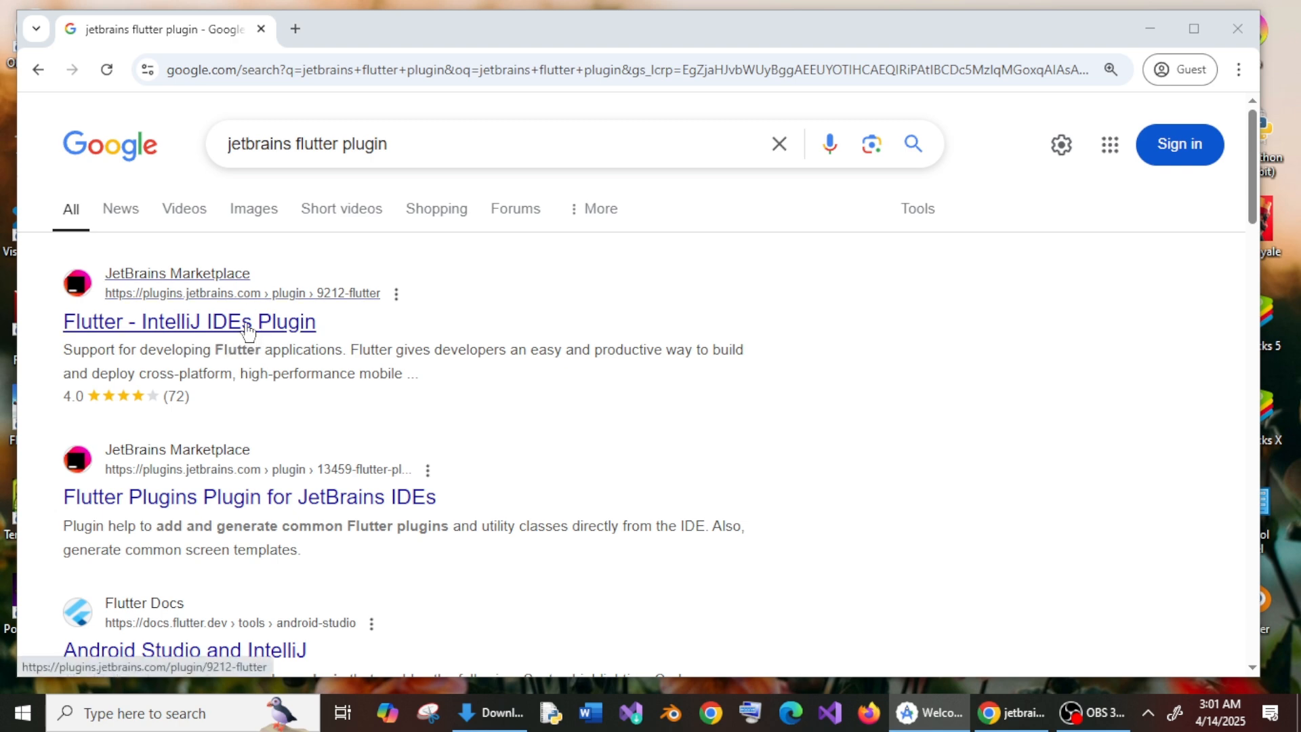
- Show the Flutter plugin's Marketplace version history, then reopen Android Studio's installed plugins
{"action": "left_click", "coordinate": [189, 321]}
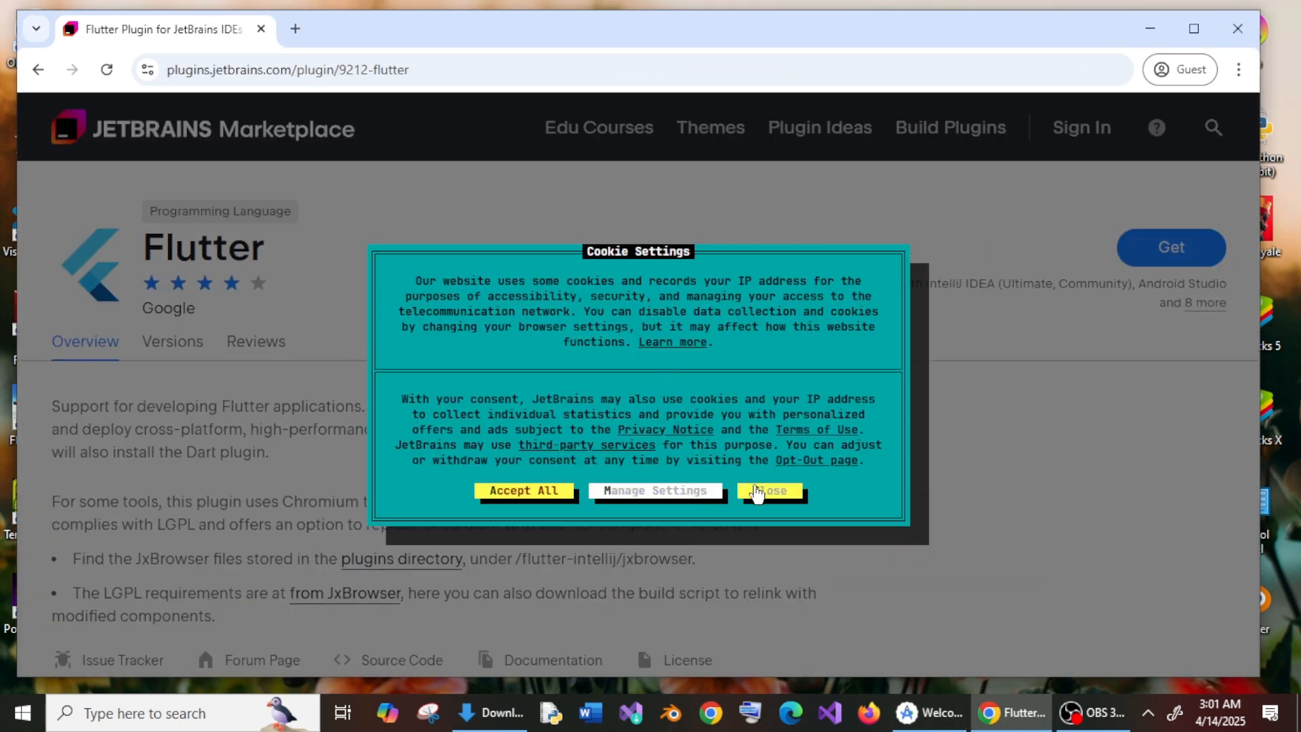
{"action": "left_click", "coordinate": [768, 490]}
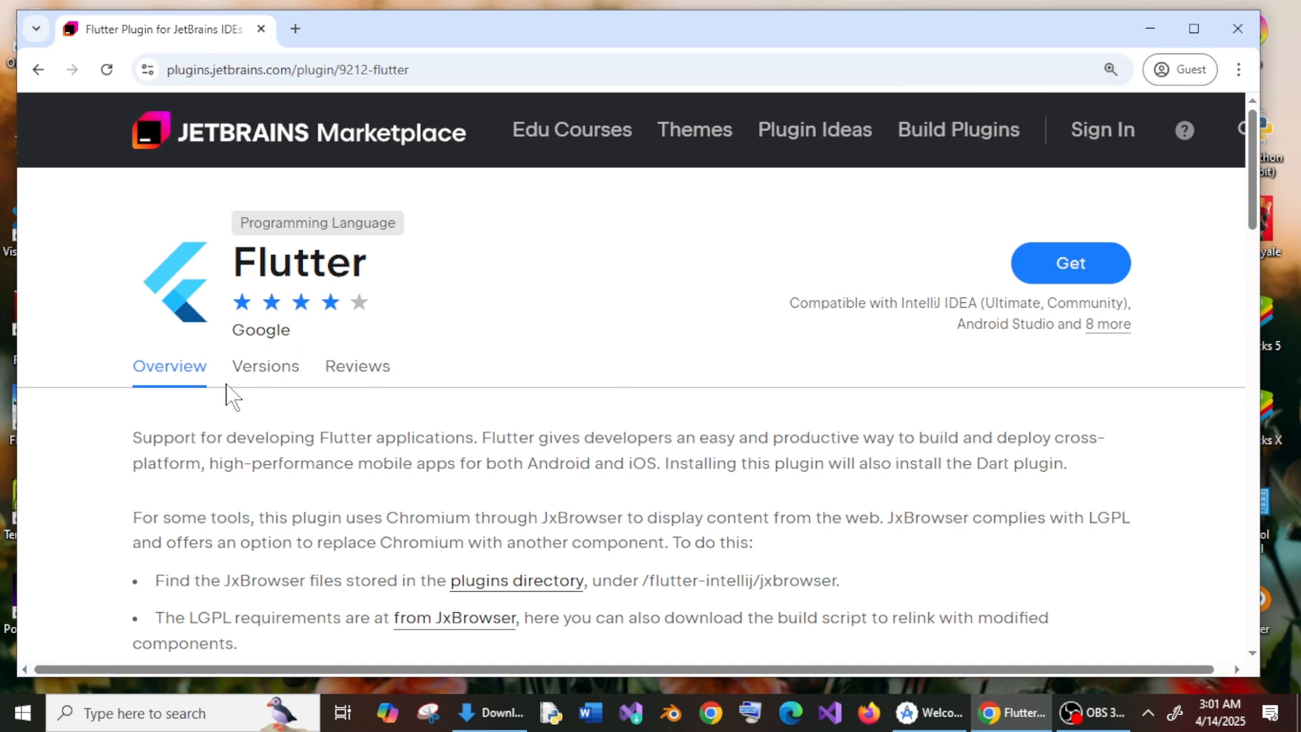
{"action": "left_click", "coordinate": [265, 366]}
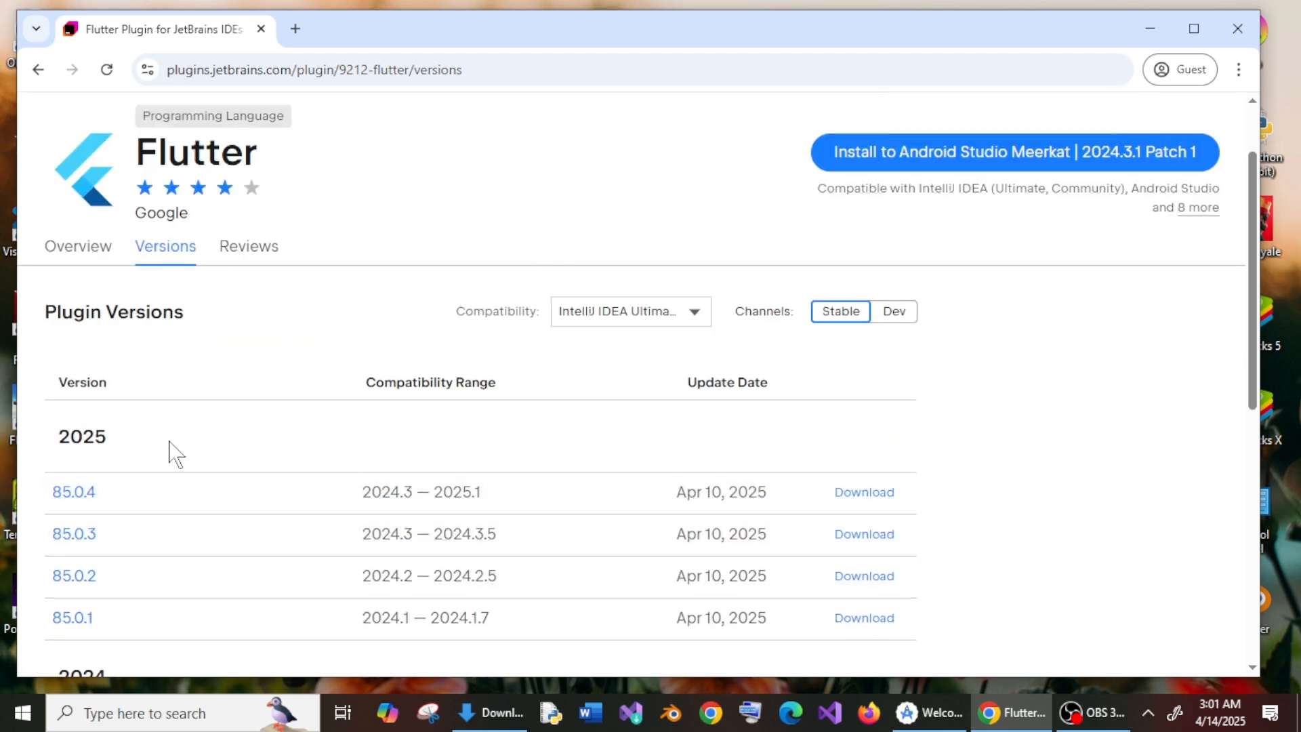
{"action": "mouse_move", "coordinate": [122, 553]}
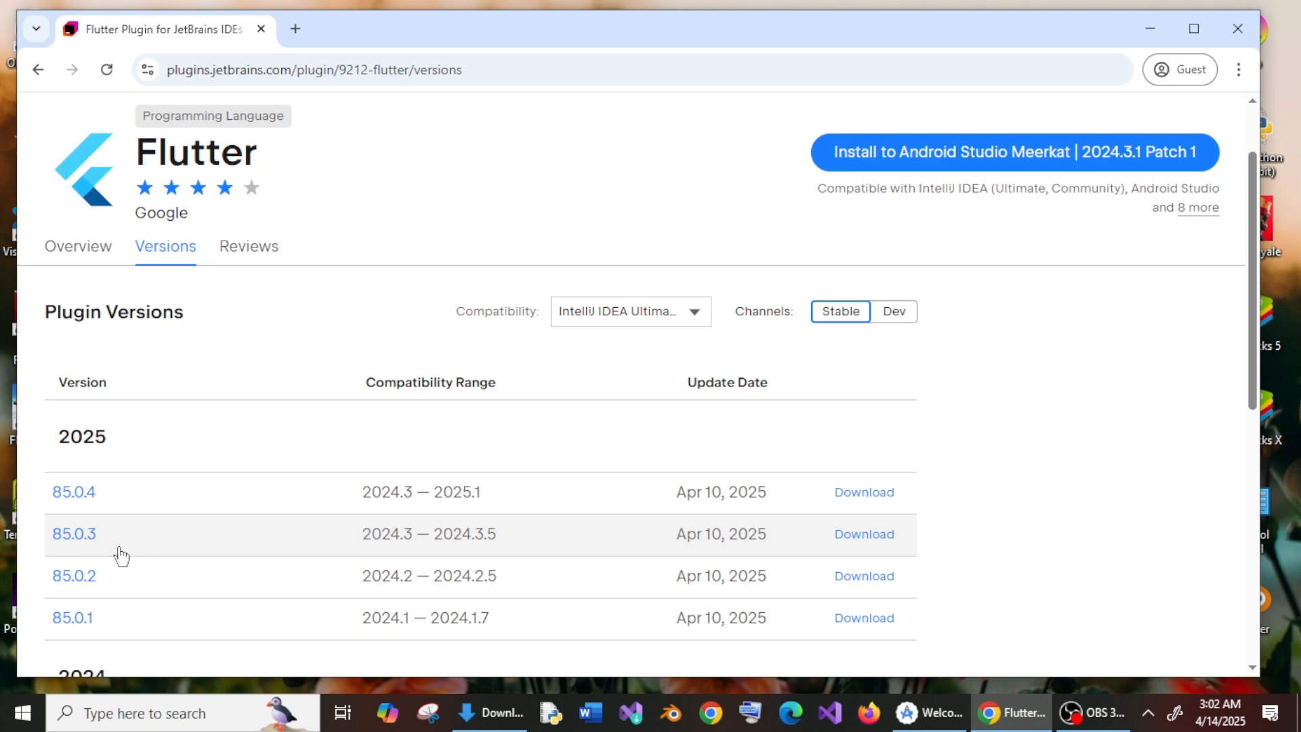
{"action": "mouse_move", "coordinate": [73, 534]}
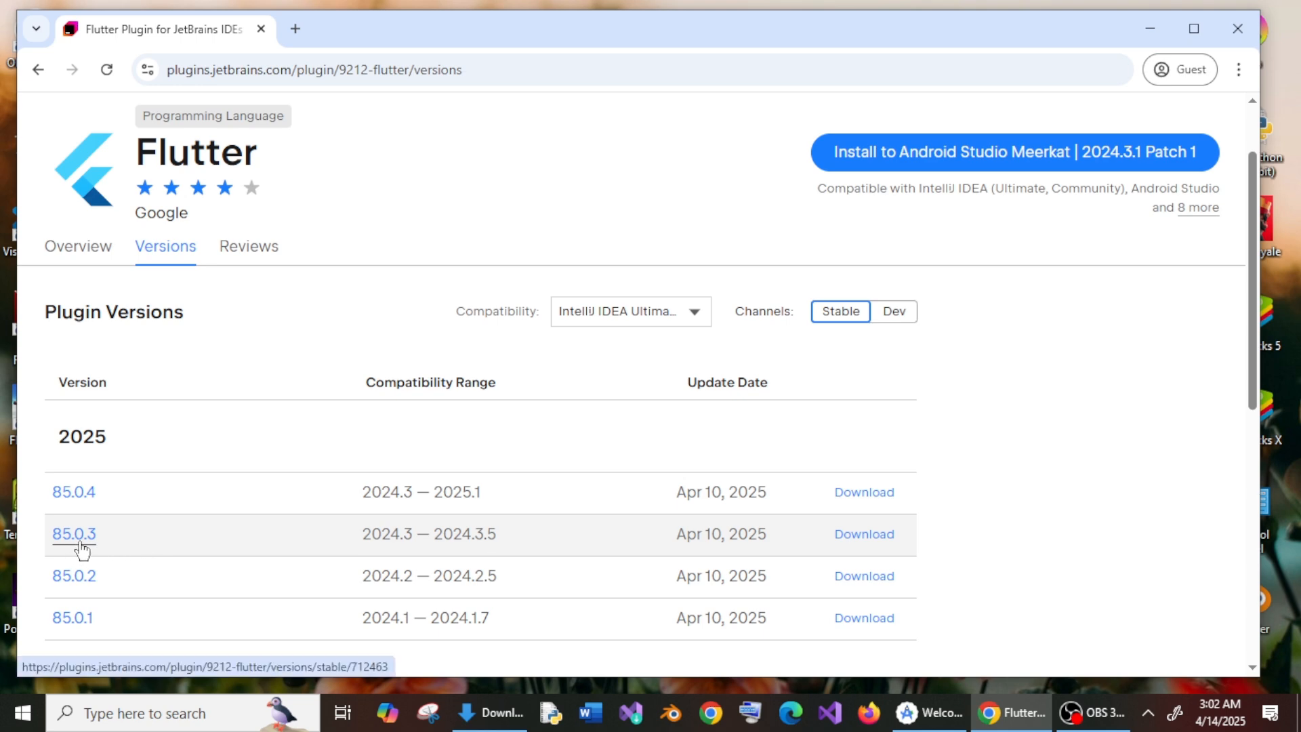
{"action": "left_click", "coordinate": [928, 713]}
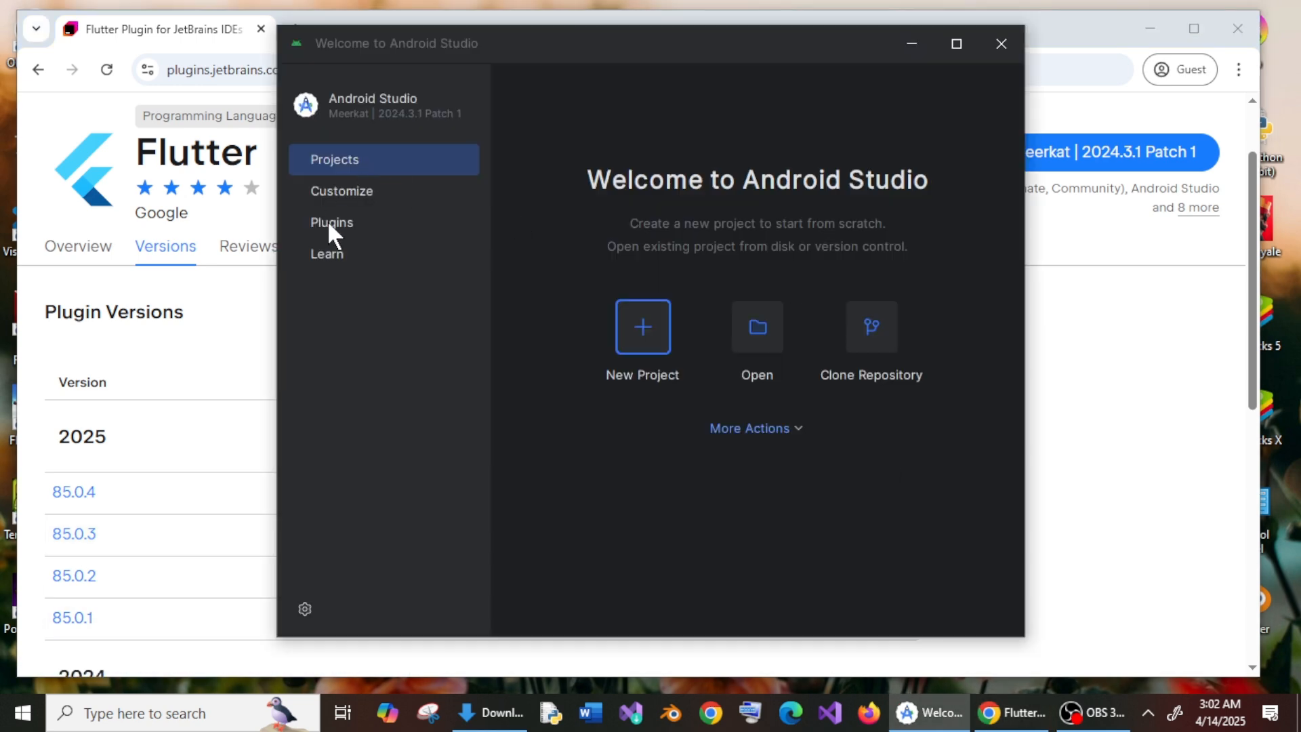
{"action": "left_click", "coordinate": [333, 222]}
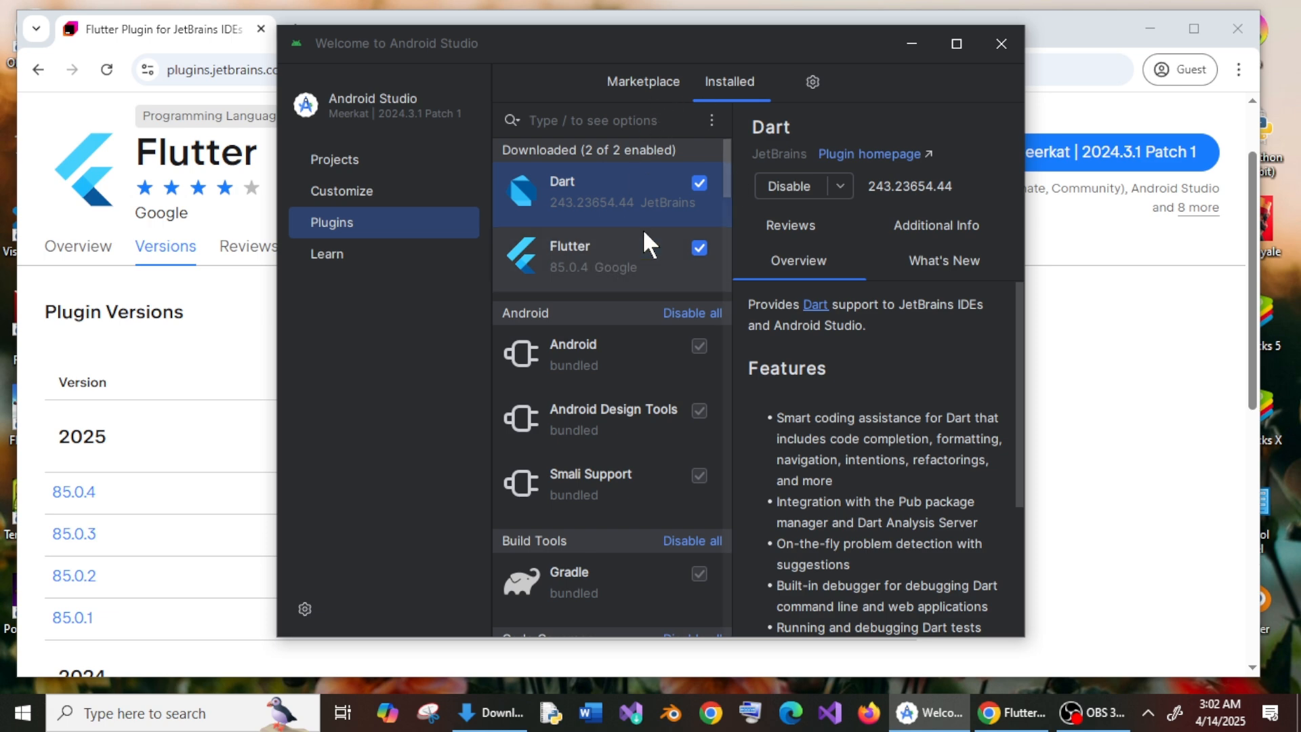
{"action": "mouse_move", "coordinate": [620, 274]}
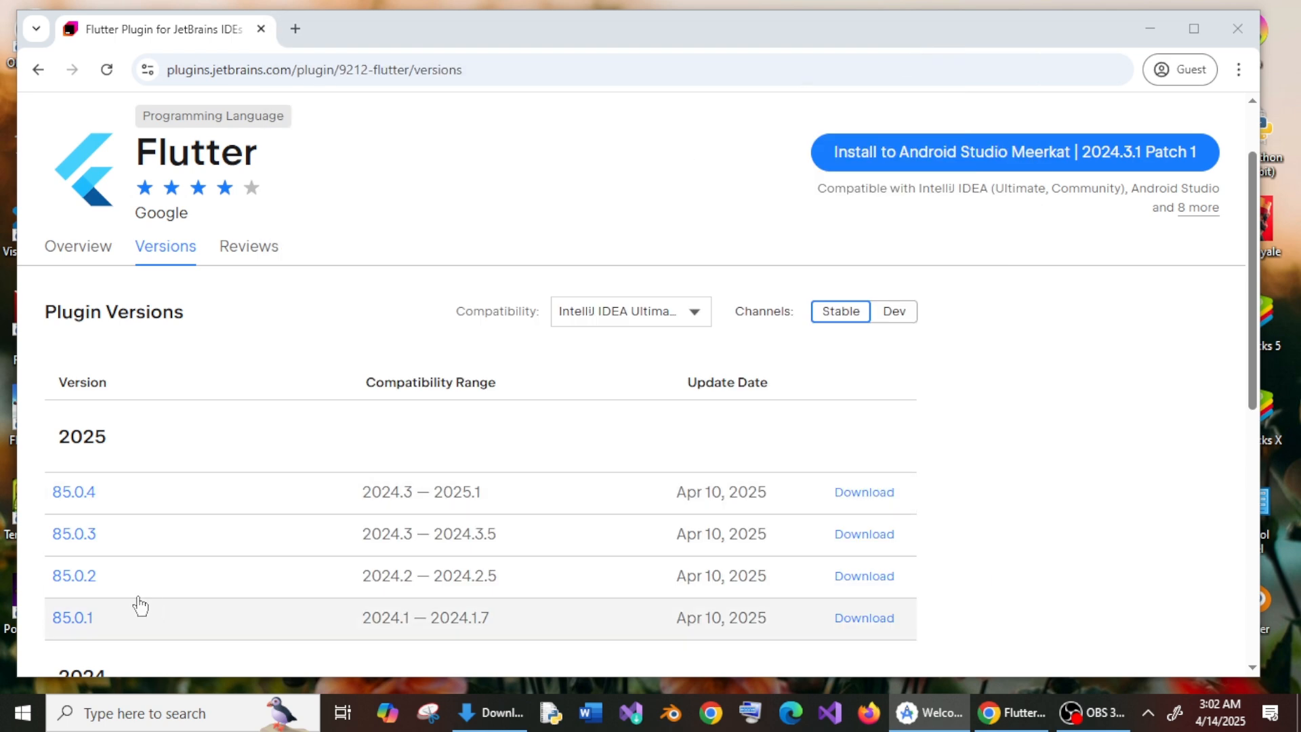
{"action": "mouse_move", "coordinate": [770, 535]}
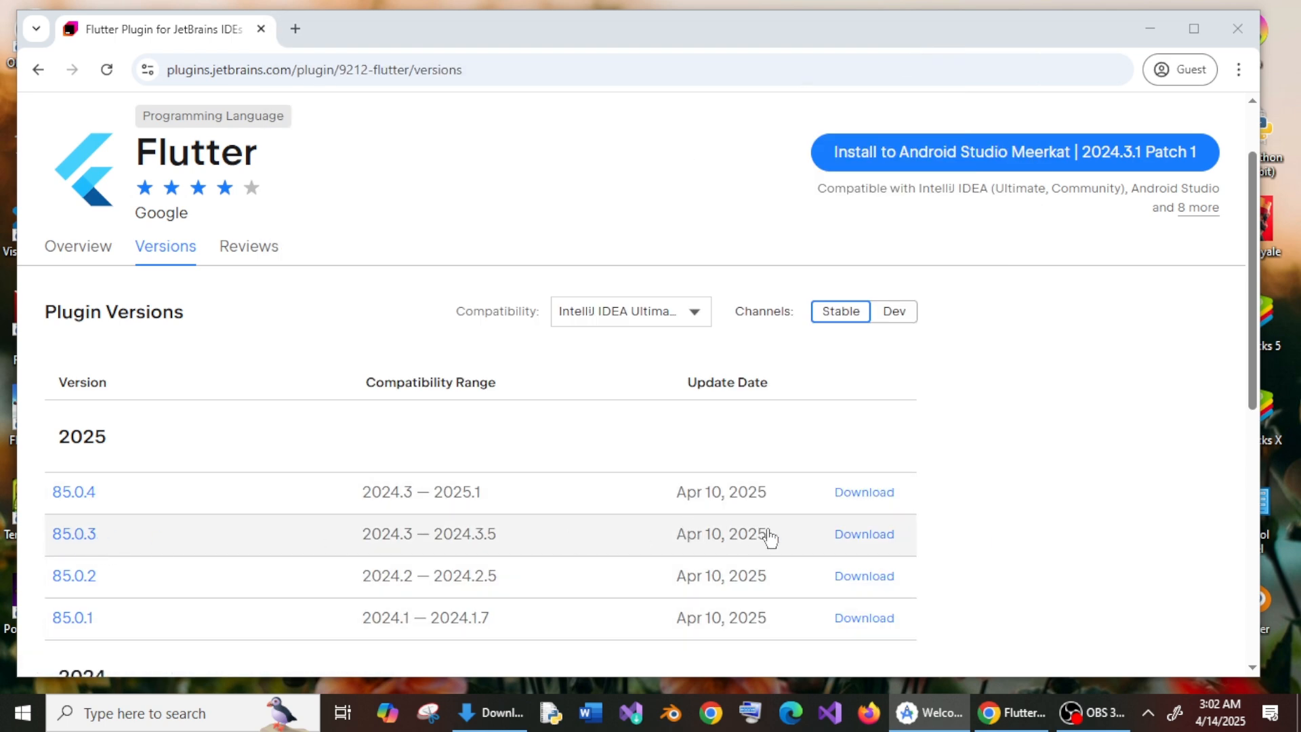
{"action": "mouse_move", "coordinate": [862, 533]}
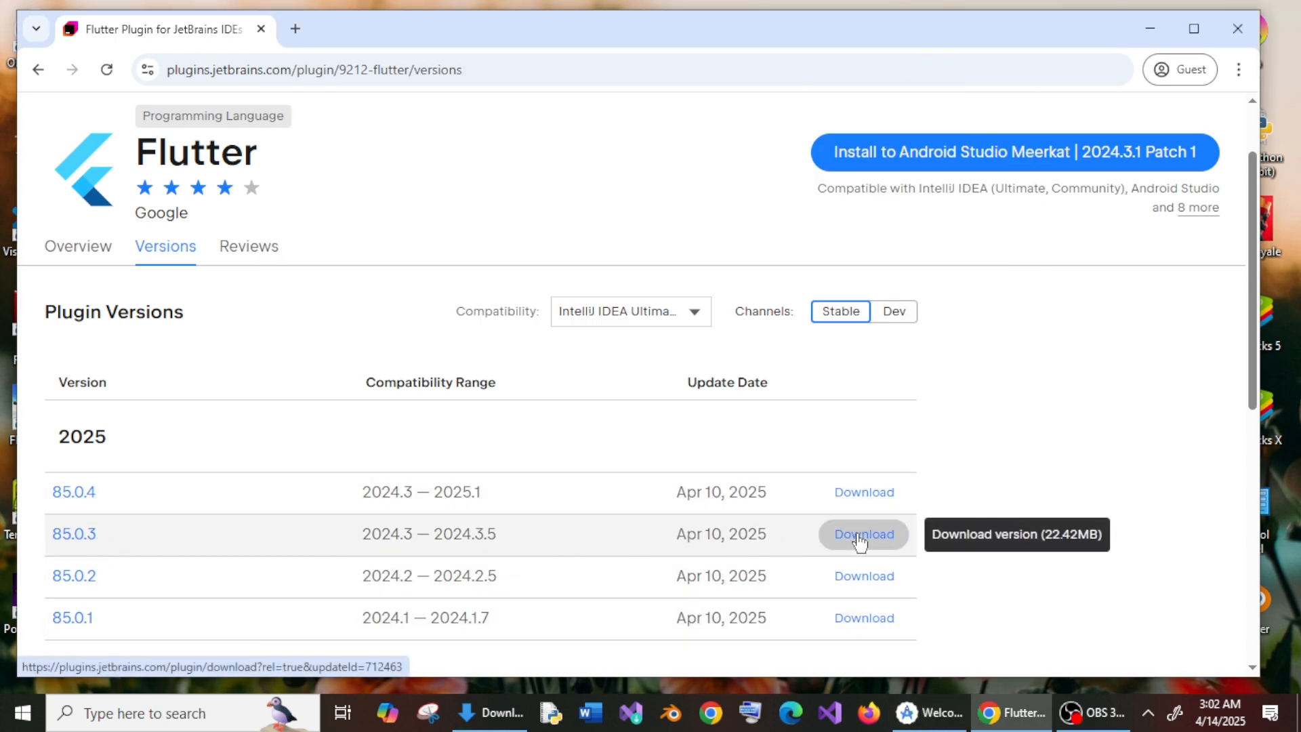
- Save Flutter plugin 85.0.3 as flutter-intellij.zip in Downloads, then return to Android Studio
{"action": "left_click", "coordinate": [863, 534]}
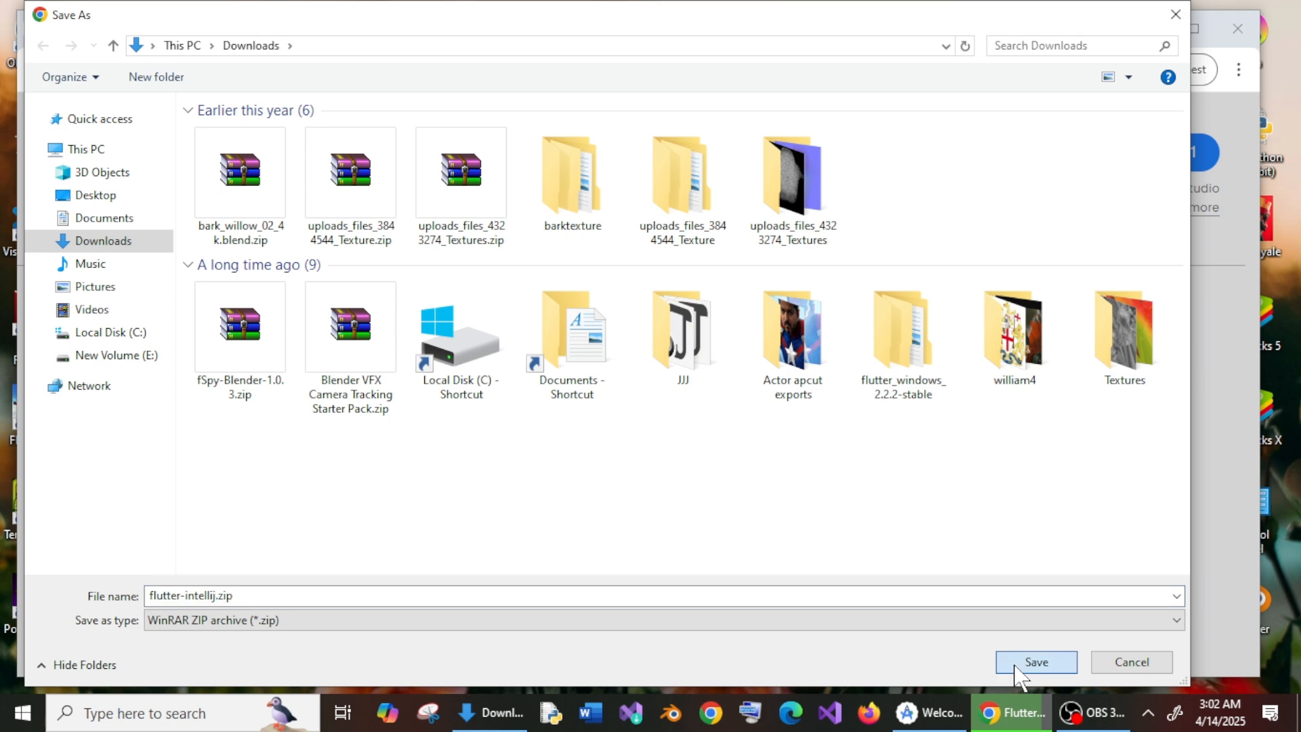
{"action": "left_click", "coordinate": [1034, 661]}
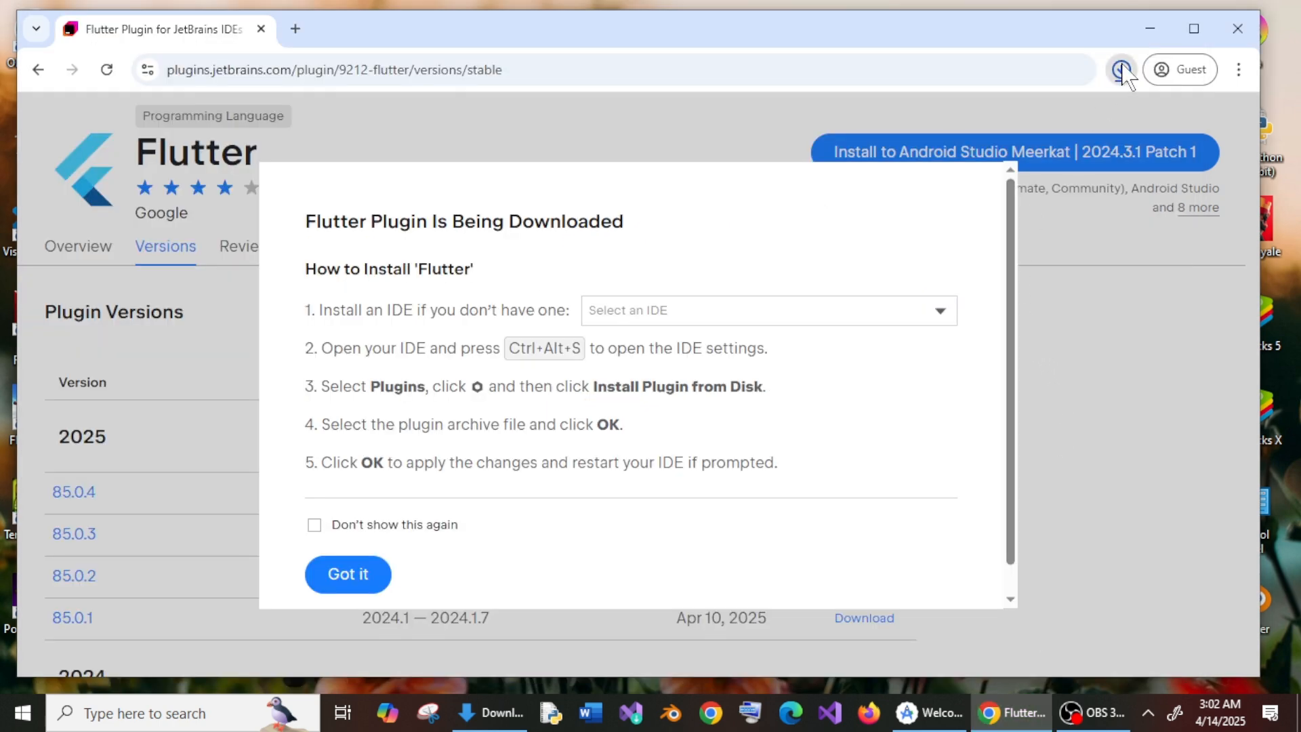
{"action": "left_click", "coordinate": [1121, 70]}
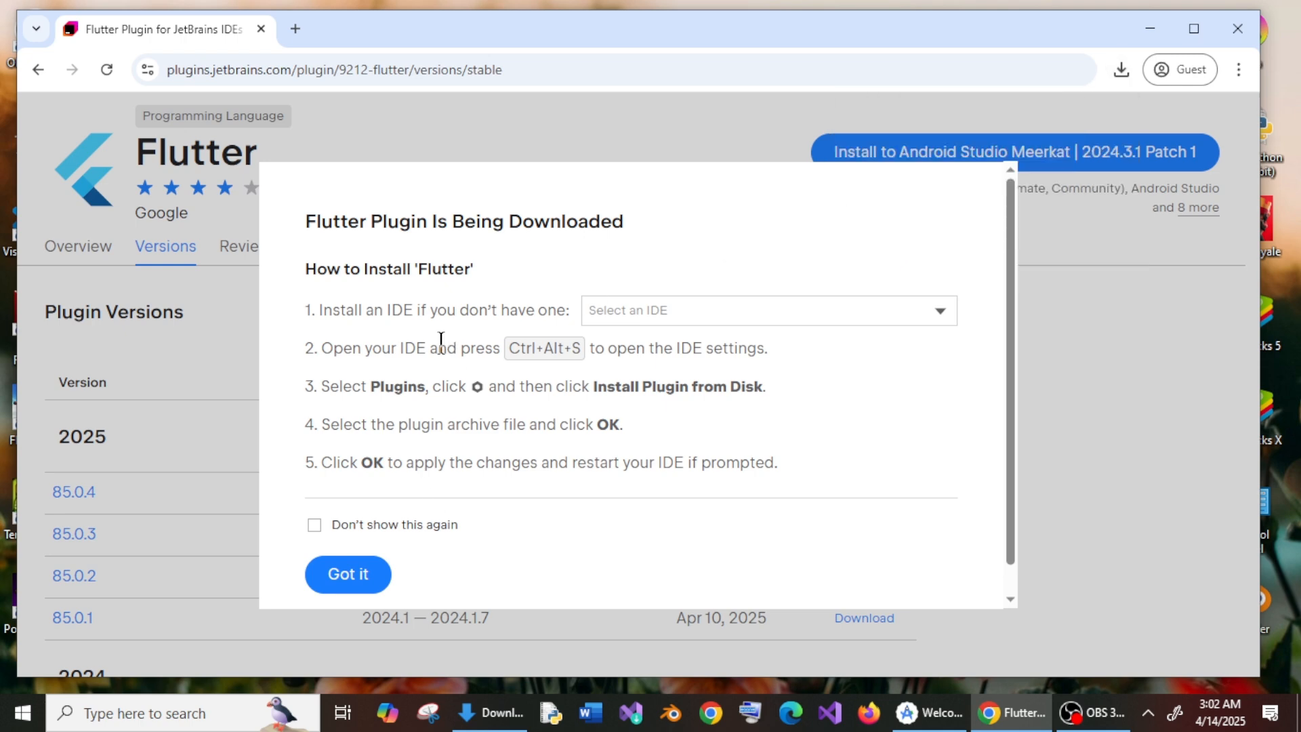
{"action": "mouse_move", "coordinate": [904, 515]}
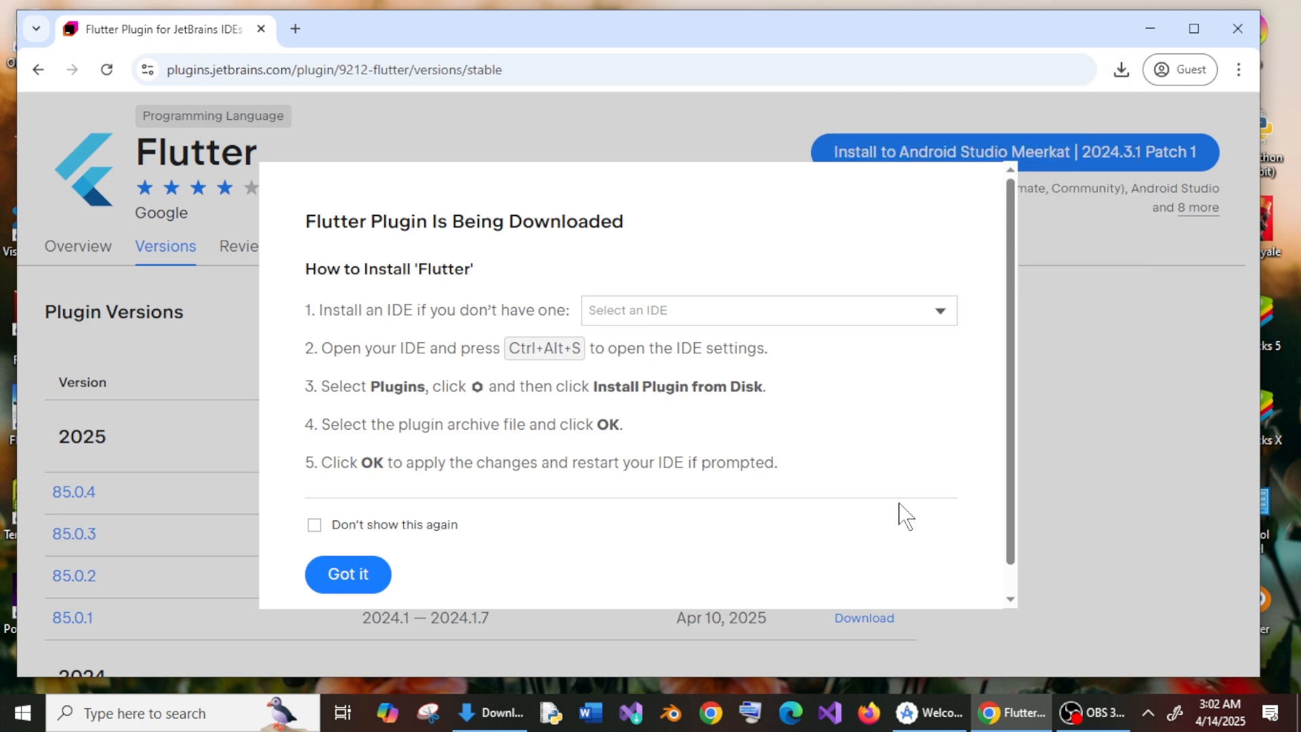
{"action": "left_click", "coordinate": [347, 574]}
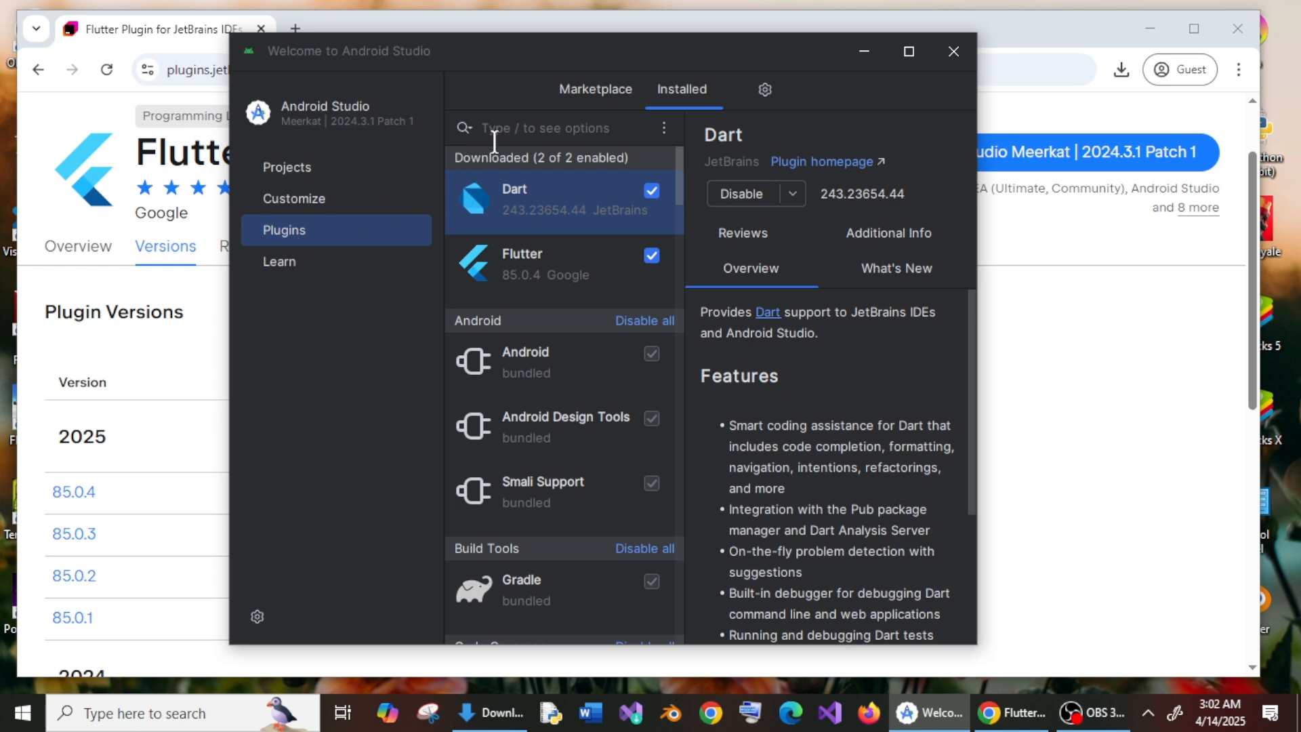
{"action": "mouse_move", "coordinate": [765, 90]}
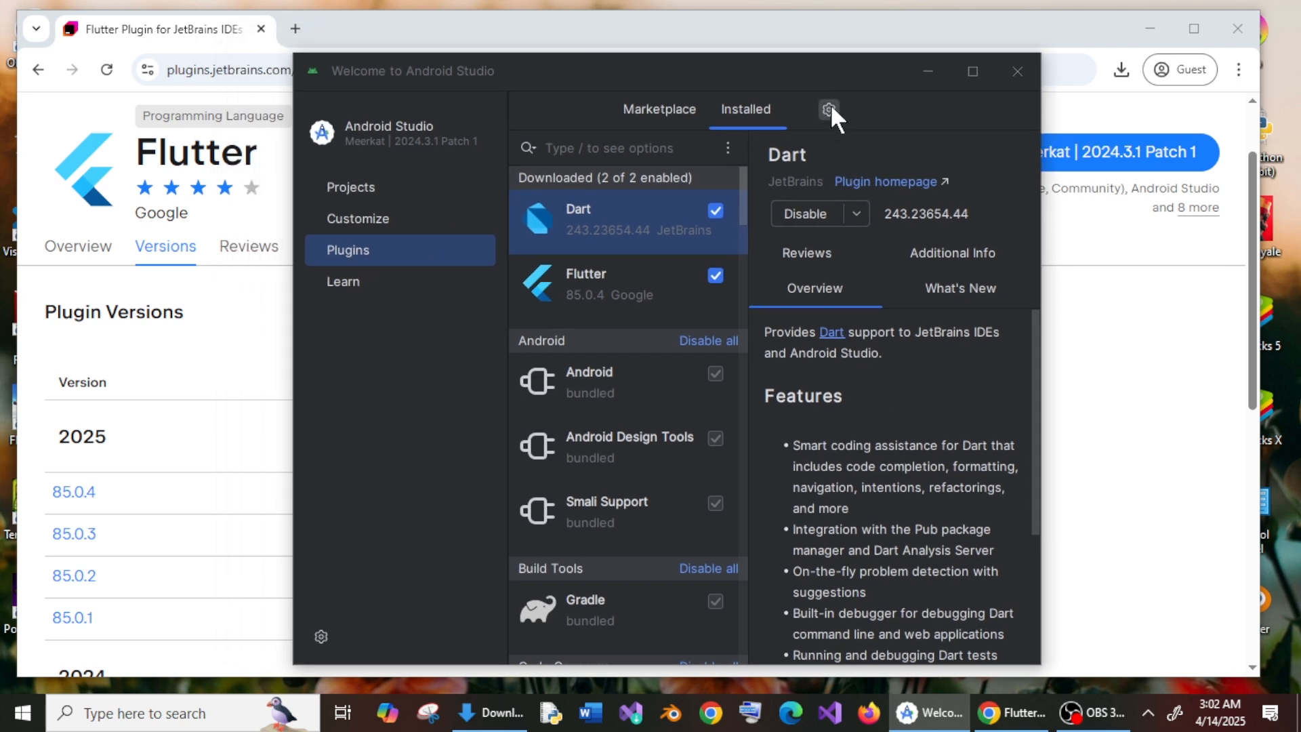
- Choose Install Plugin from Disk from the installed plugins' gear menu
{"action": "left_click", "coordinate": [828, 108]}
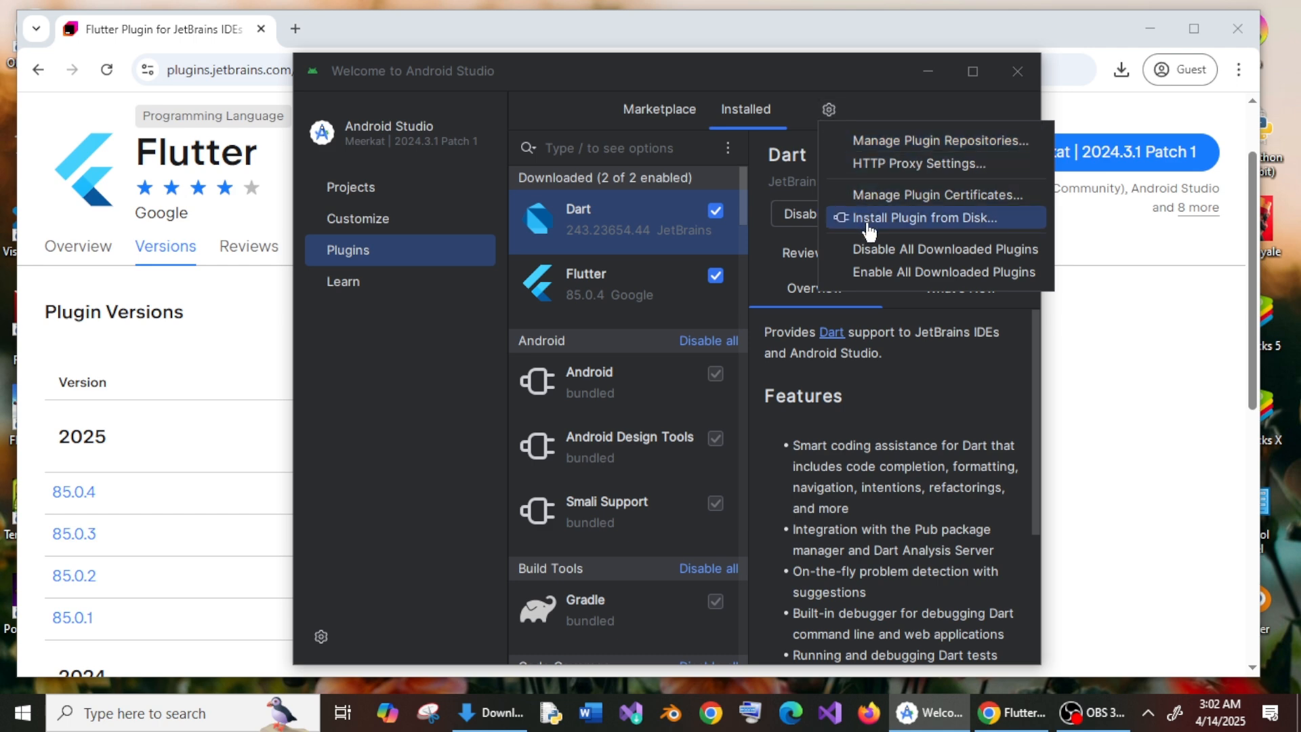
{"action": "left_click", "coordinate": [923, 218]}
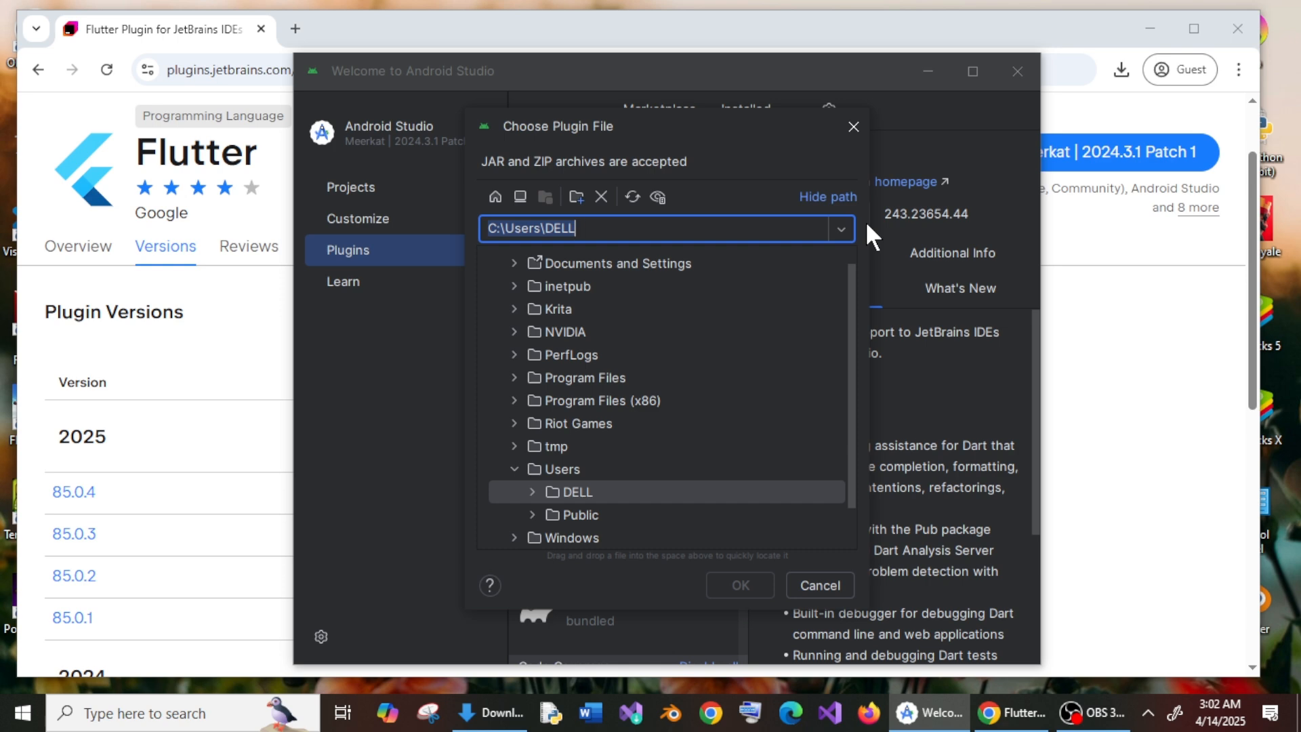
{"action": "mouse_move", "coordinate": [519, 478]}
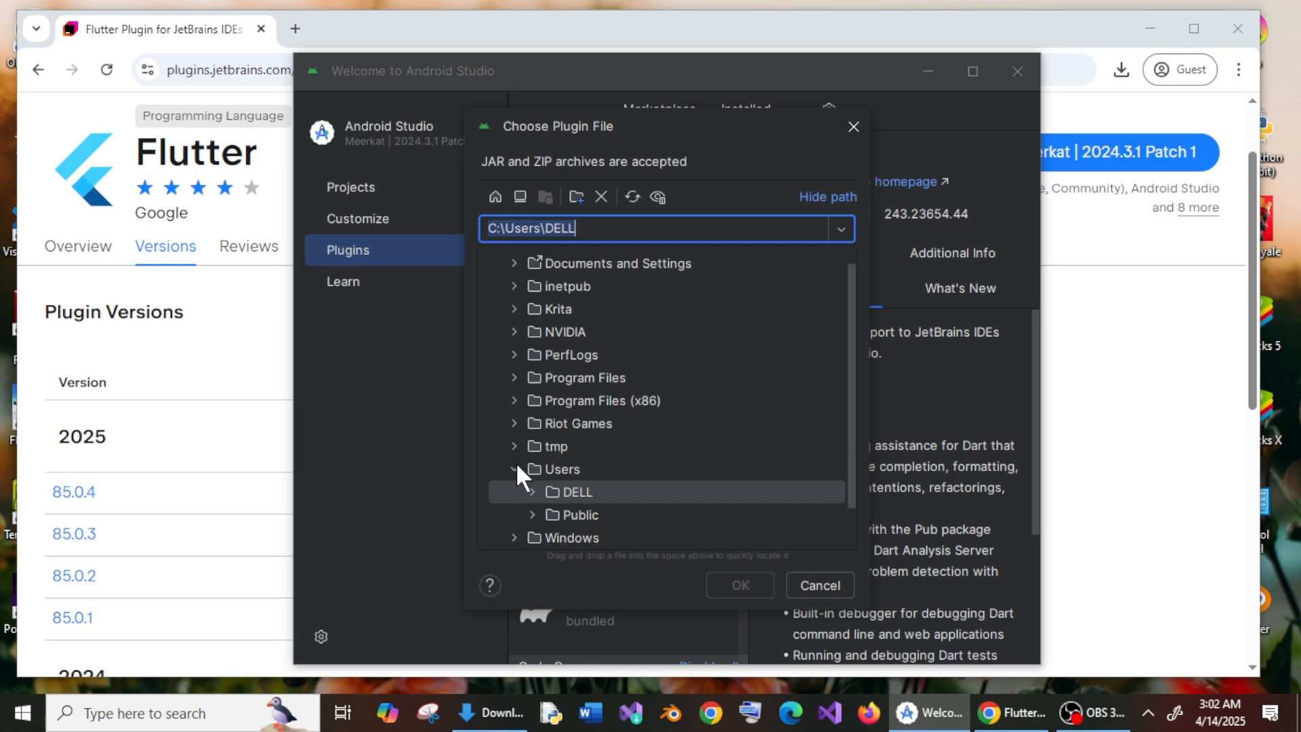
- Browse to Users > DELL > Downloads and install flutter-intellij.zip
{"action": "left_click", "coordinate": [564, 469]}
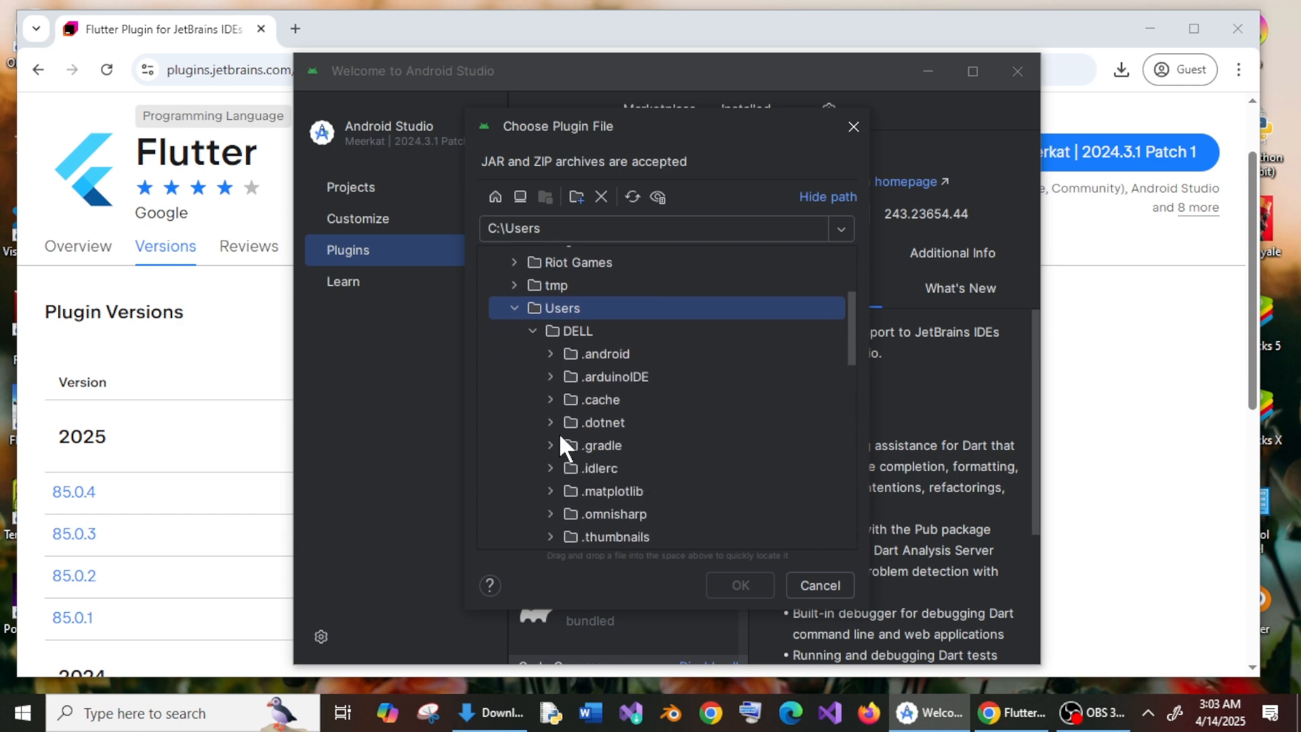
{"action": "scroll", "scroll_direction": "down", "scroll_amount": 3}
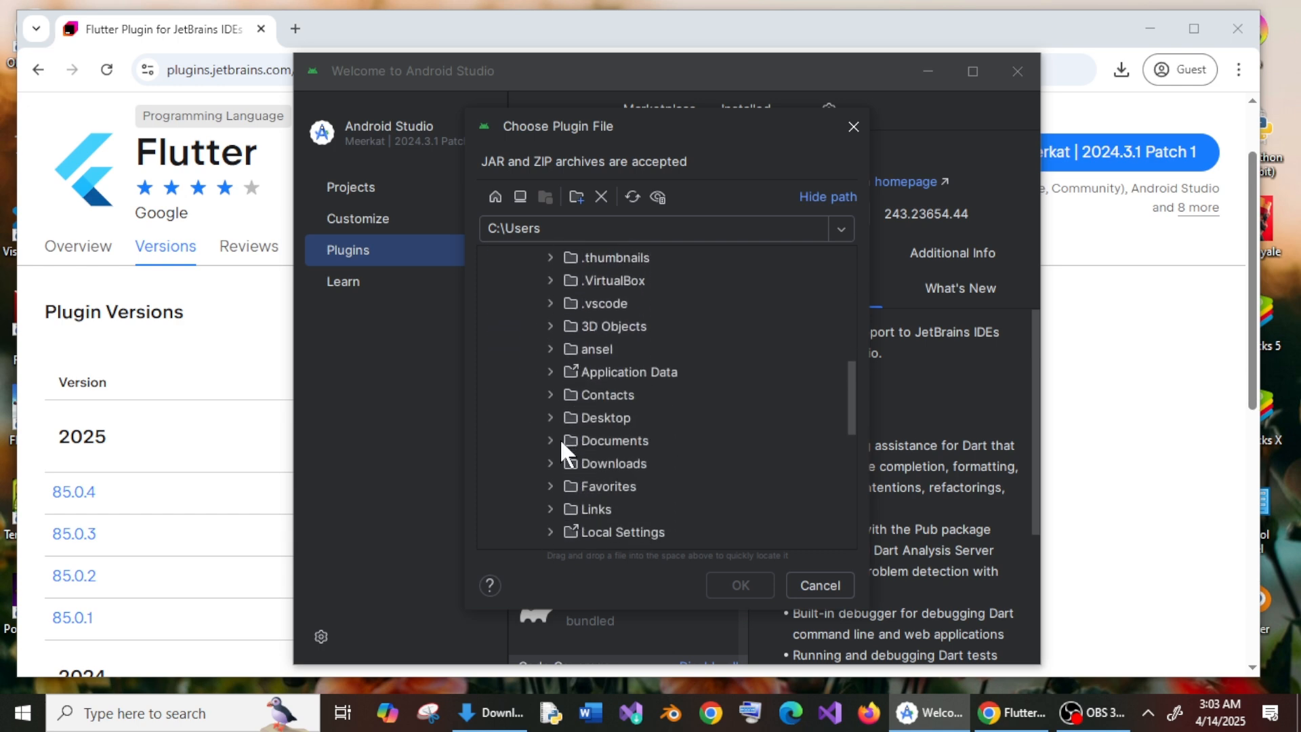
{"action": "left_click", "coordinate": [550, 462]}
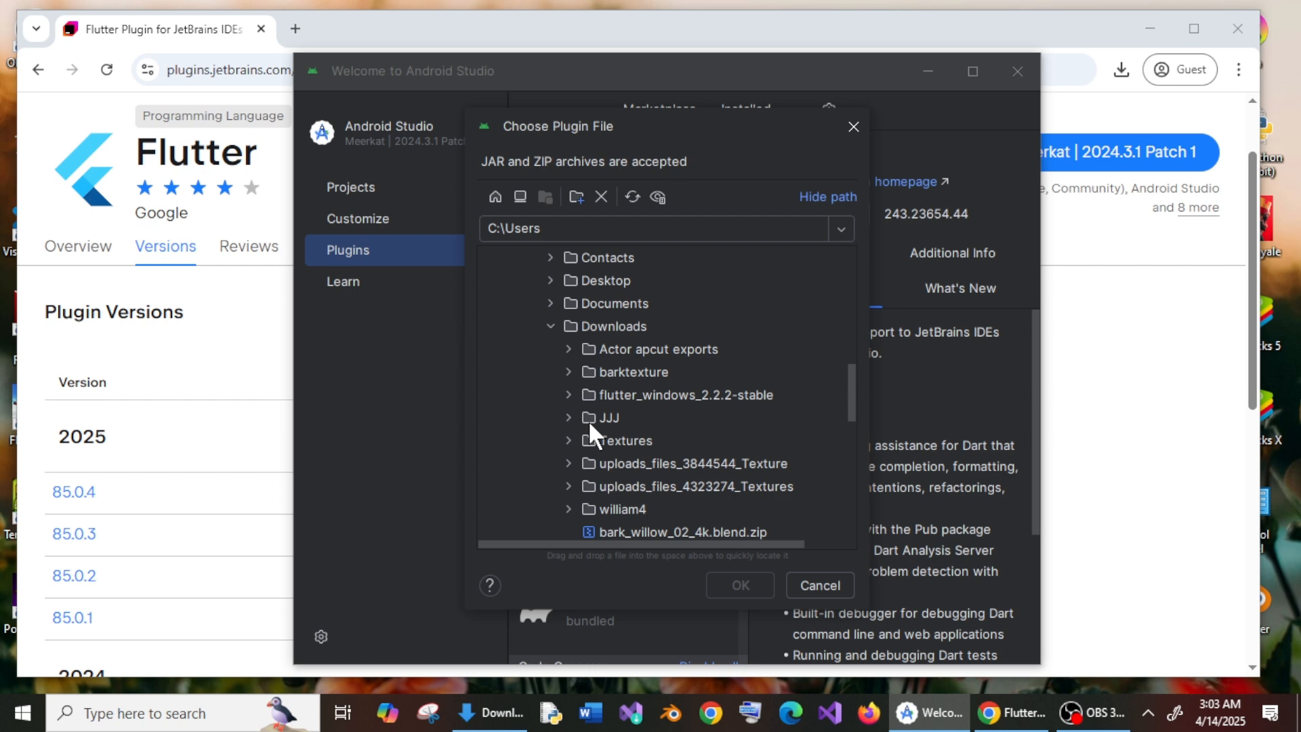
{"action": "scroll", "scroll_direction": "down", "scroll_amount": 3}
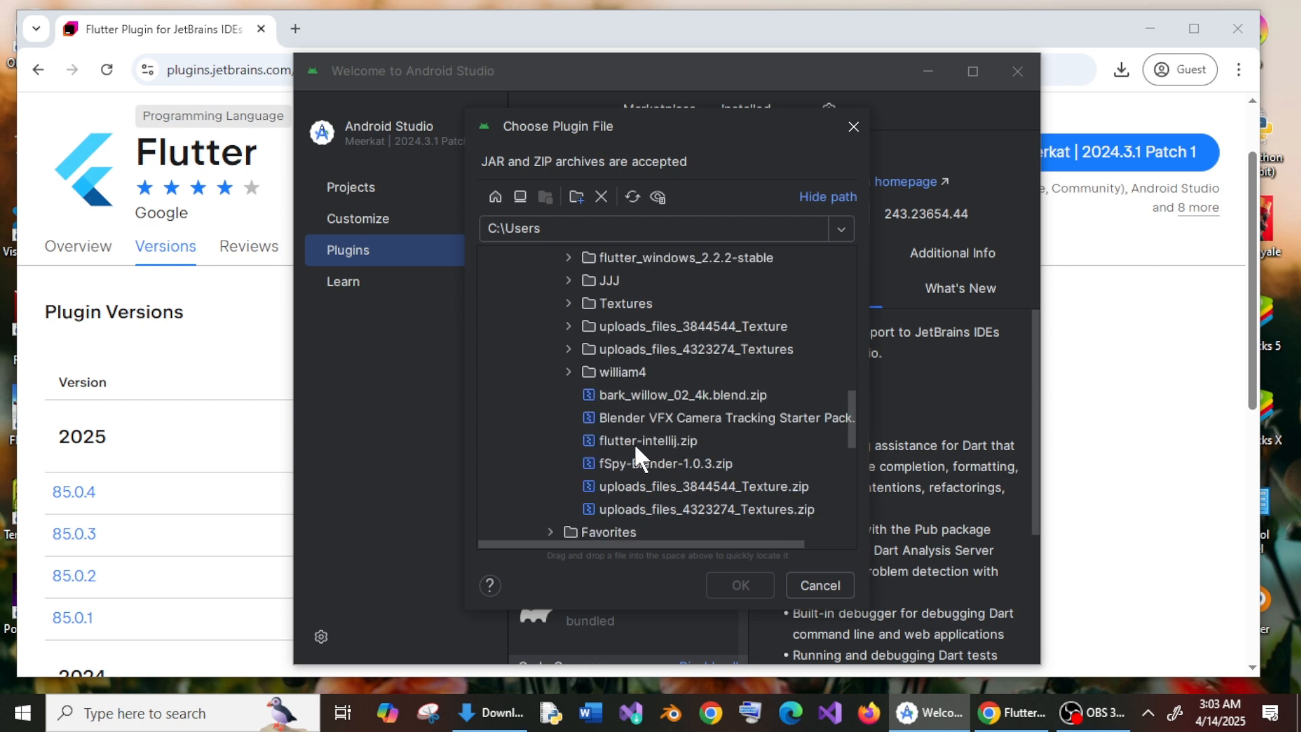
{"action": "mouse_move", "coordinate": [669, 451]}
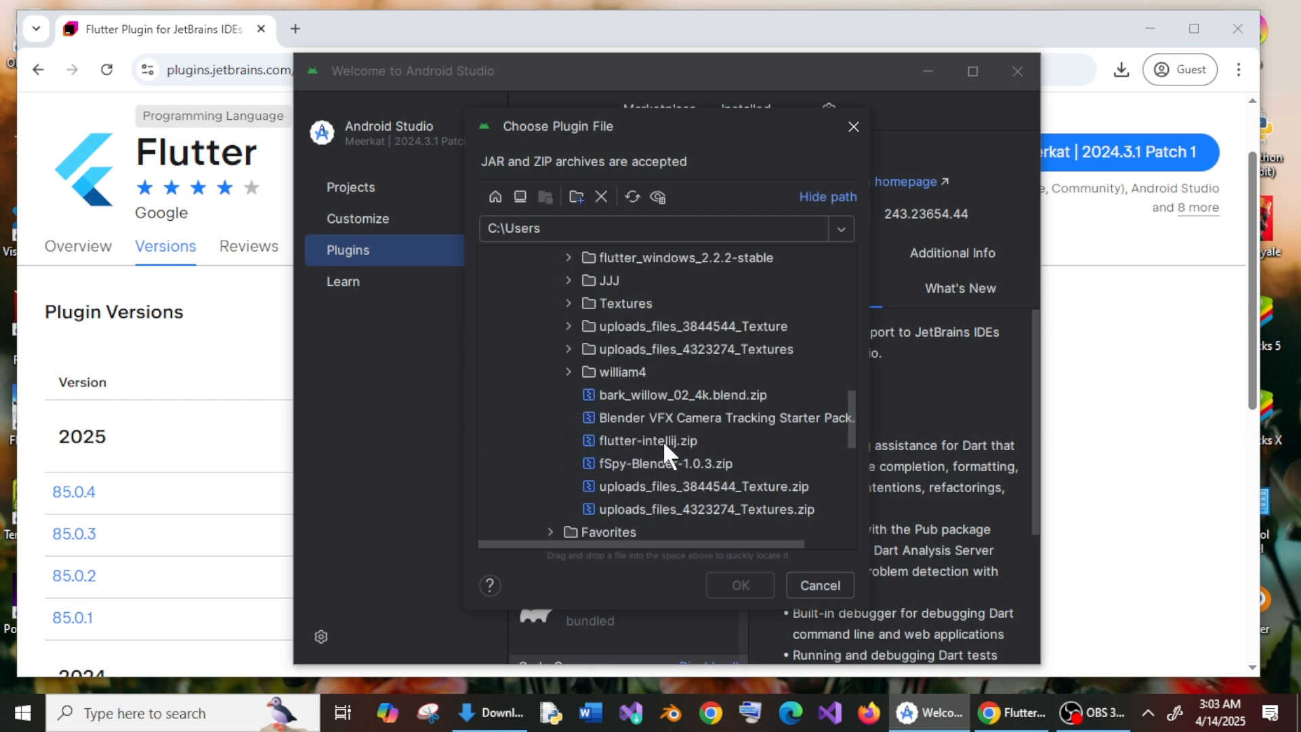
{"action": "left_click", "coordinate": [737, 585]}
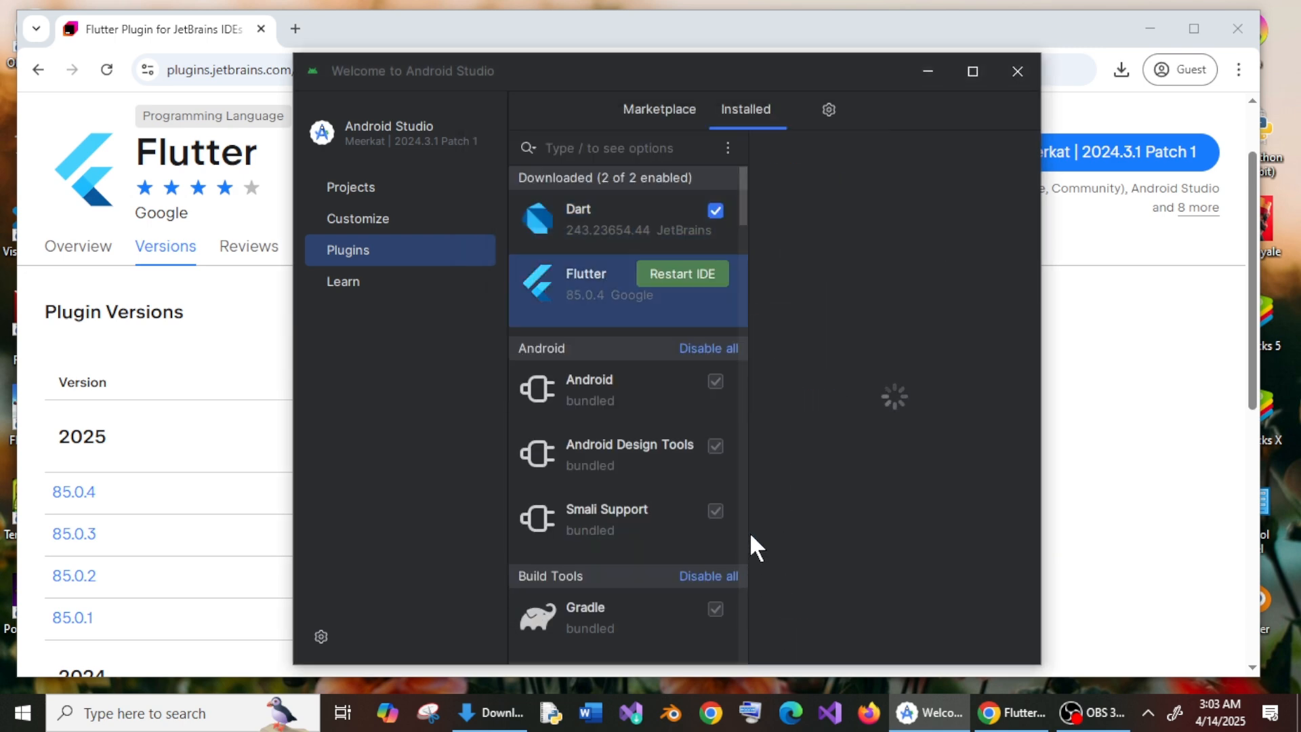
- Select the newly installed Flutter plugin and request an IDE restart
{"action": "left_click", "coordinate": [589, 282]}
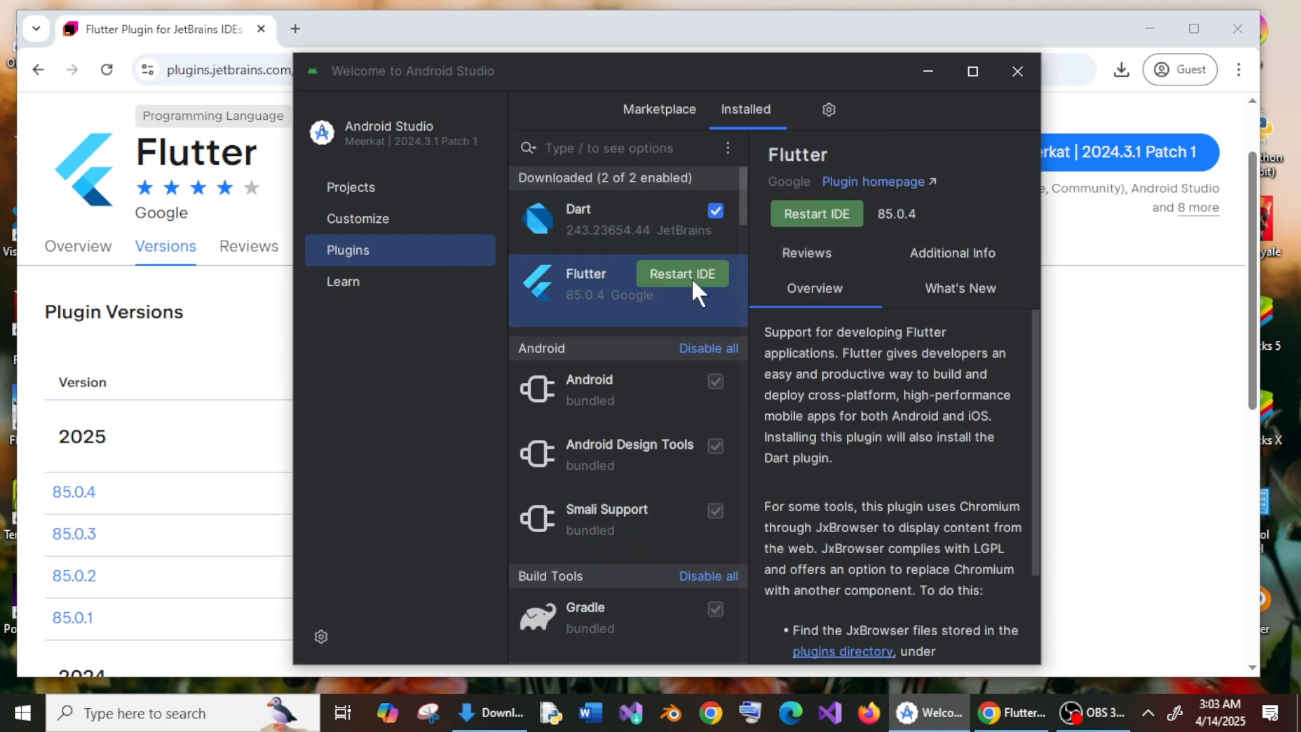
{"action": "mouse_move", "coordinate": [802, 230]}
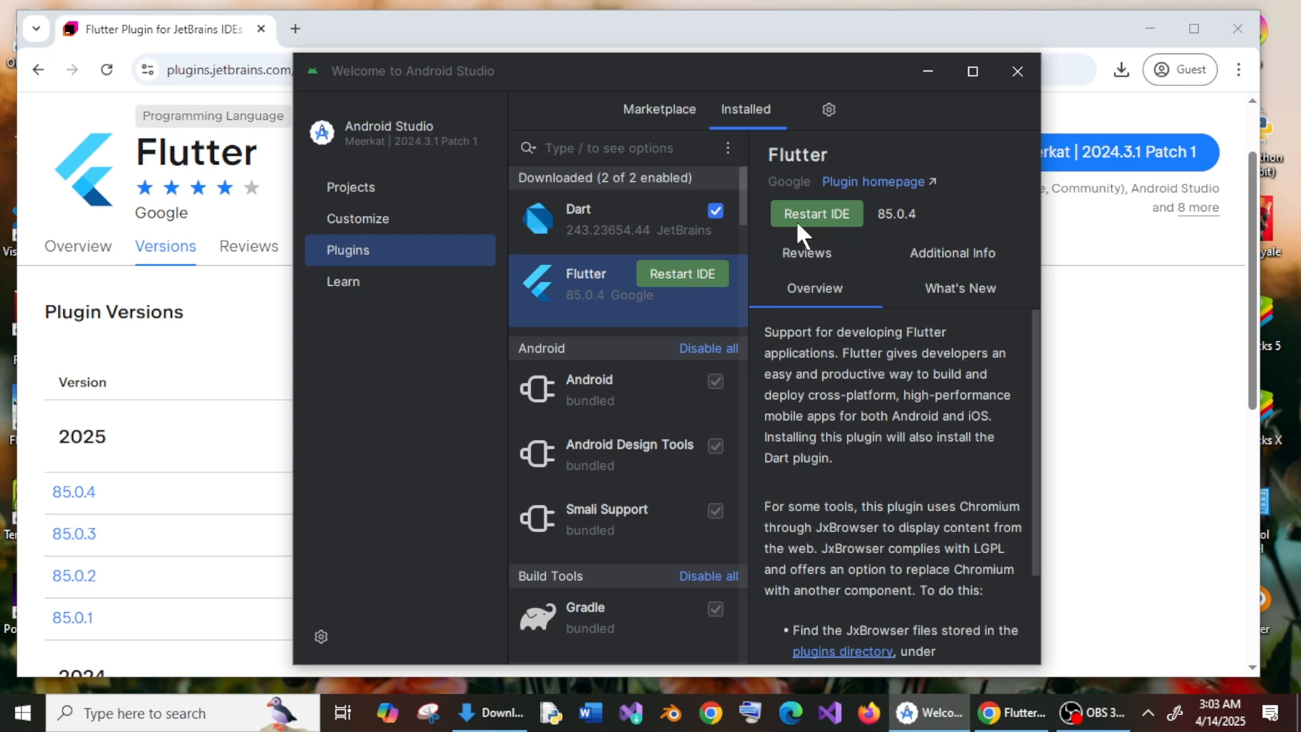
{"action": "left_click", "coordinate": [815, 214]}
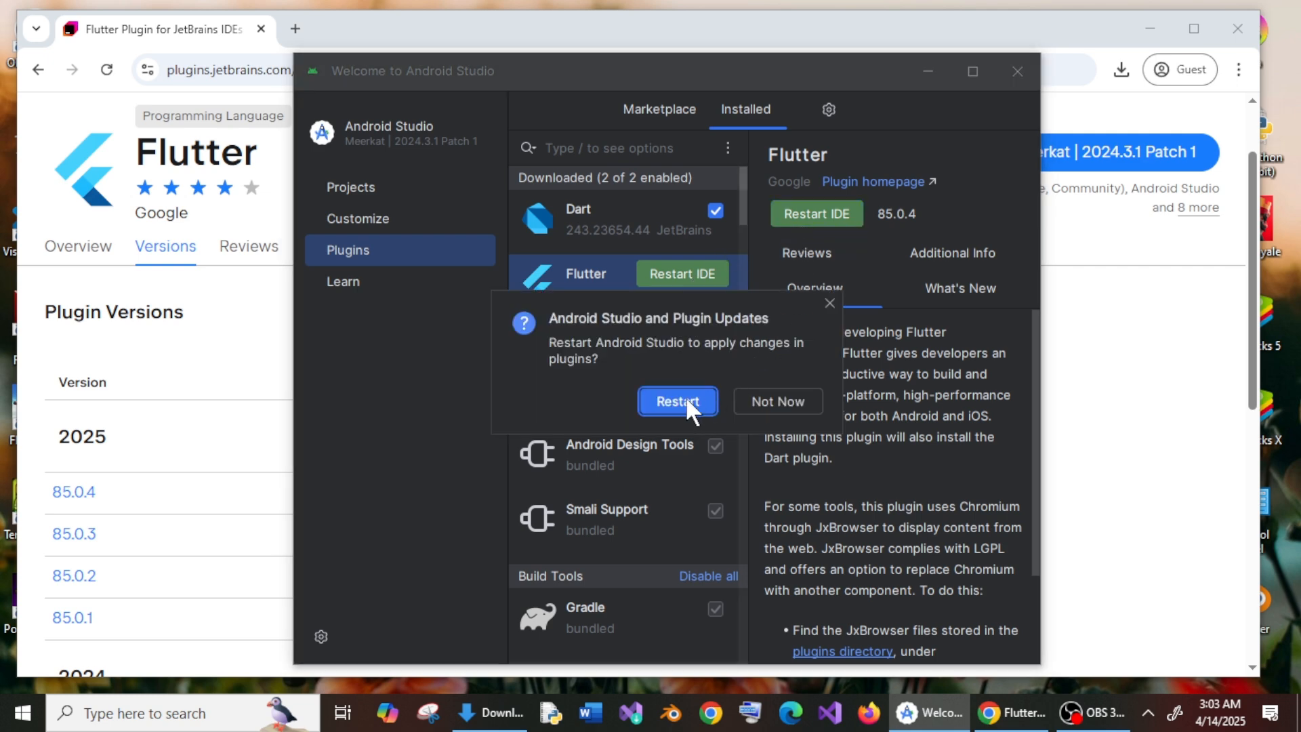
- Restart Android Studio, preview the New Flutter Project settings, then cancel
{"action": "left_click", "coordinate": [678, 402]}
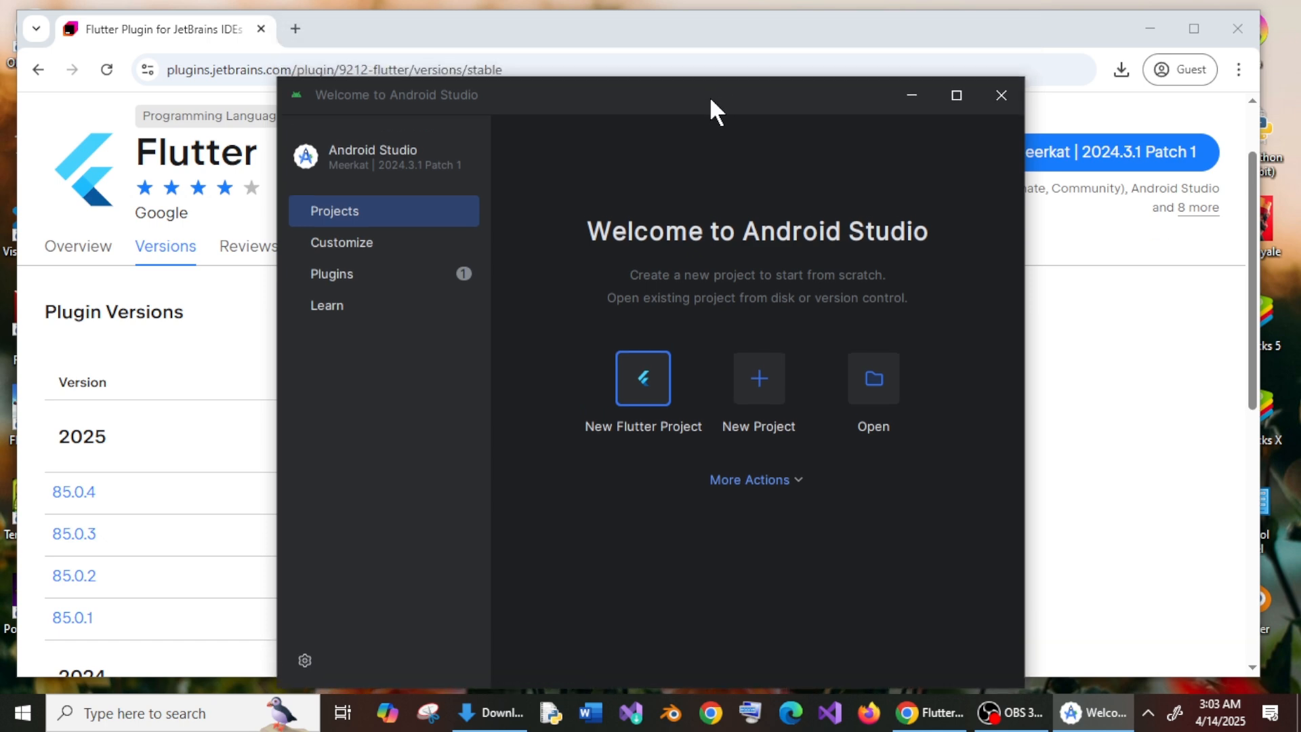
{"action": "mouse_move", "coordinate": [679, 451]}
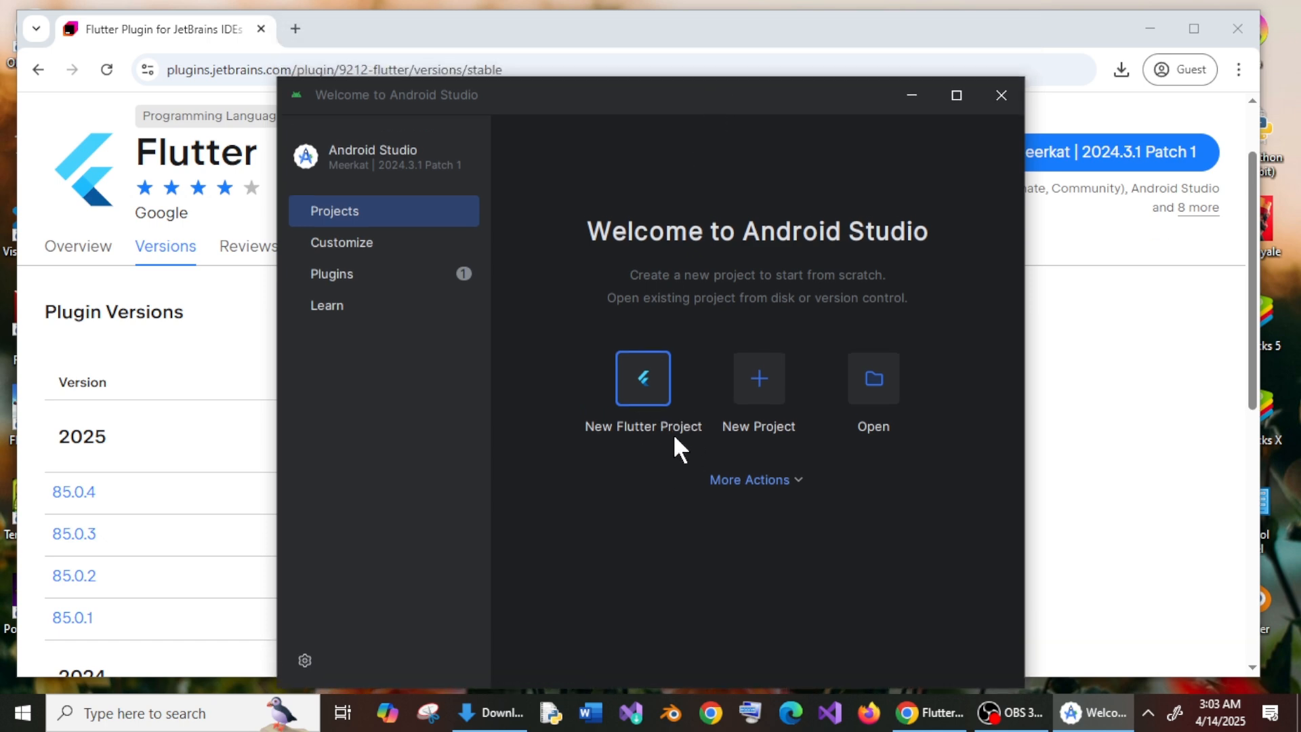
{"action": "mouse_move", "coordinate": [648, 388]}
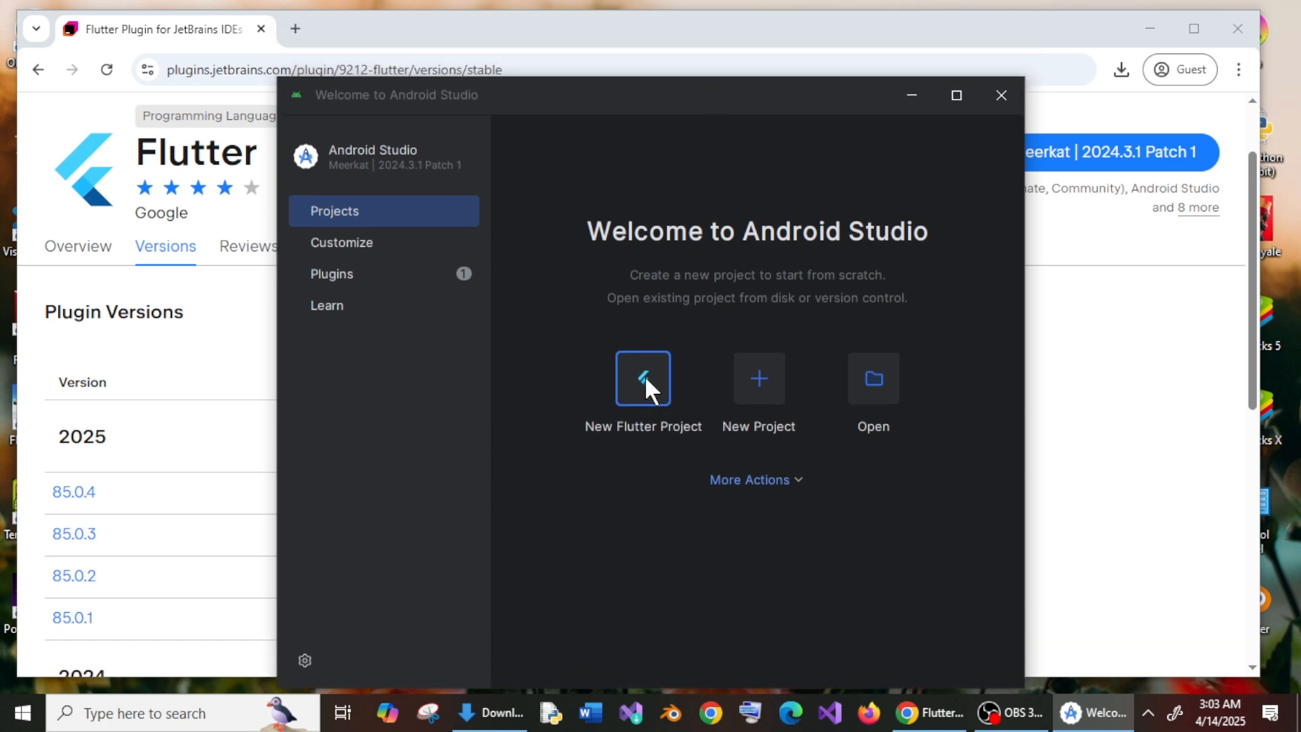
{"action": "left_click", "coordinate": [757, 379]}
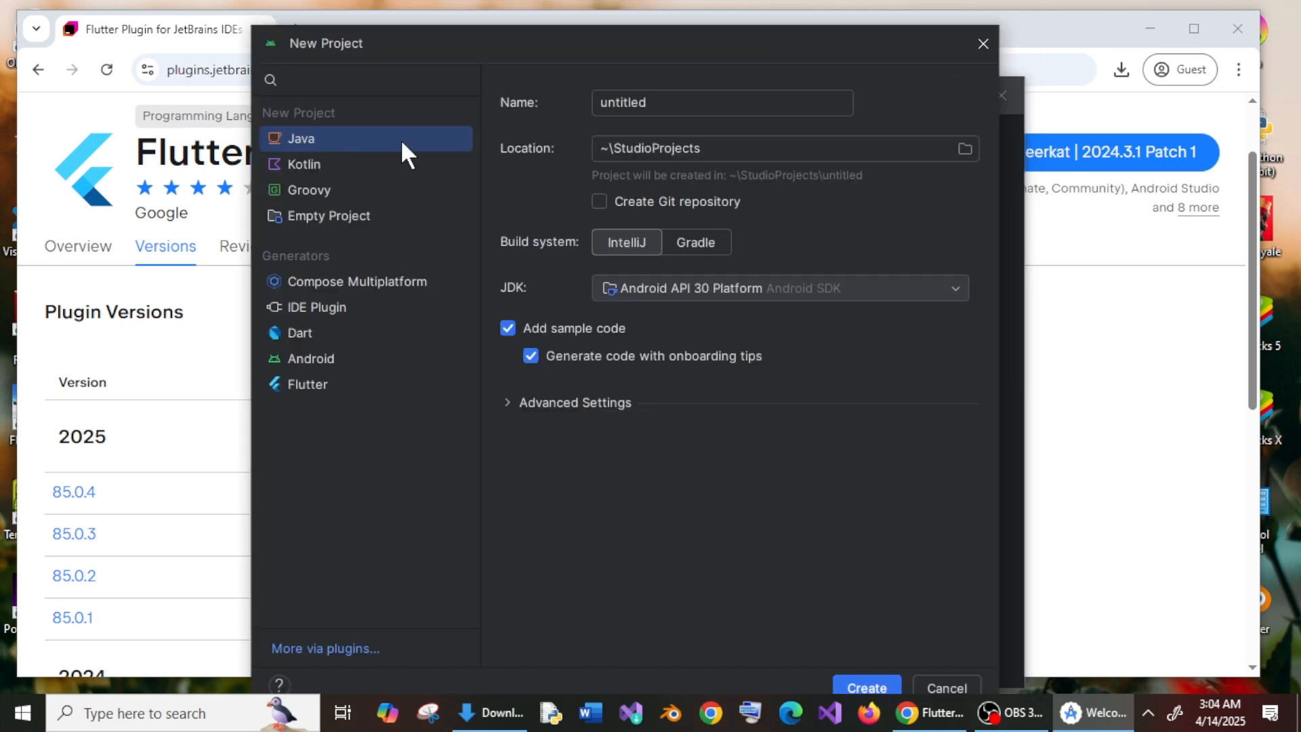
{"action": "left_click", "coordinate": [308, 384]}
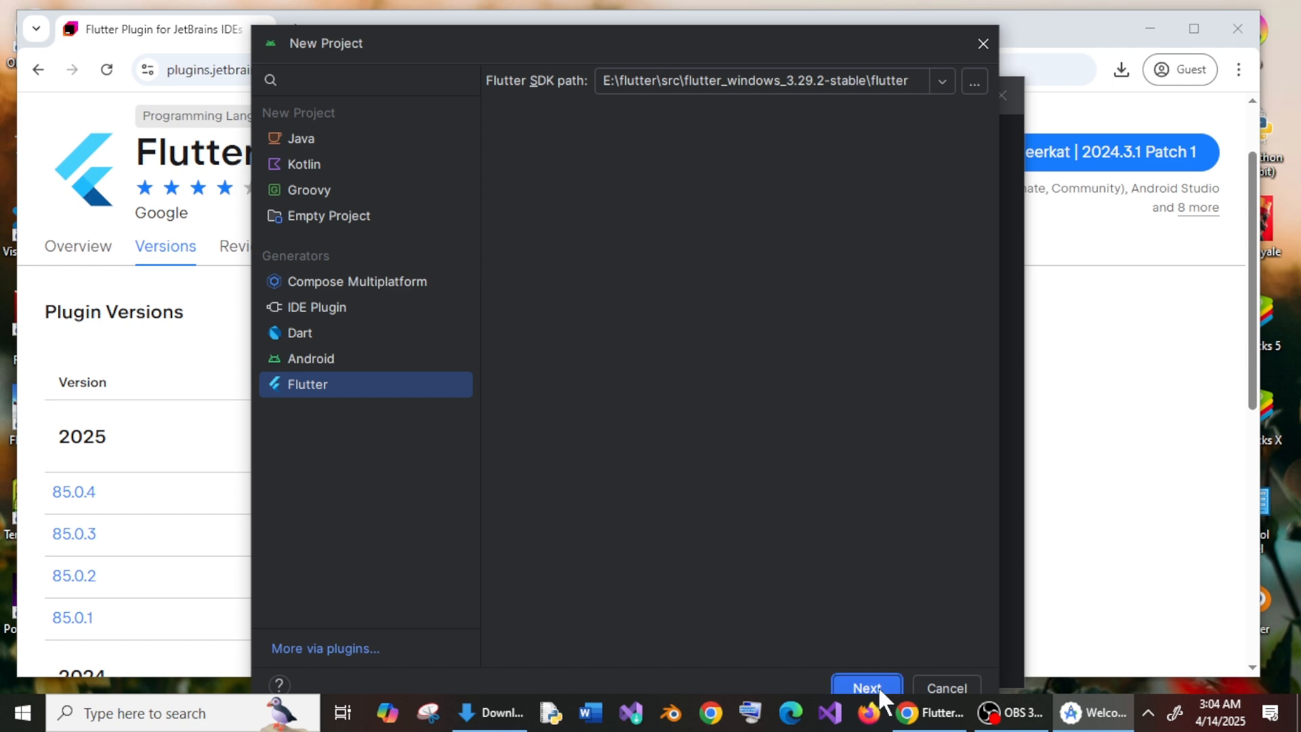
{"action": "left_click", "coordinate": [866, 687]}
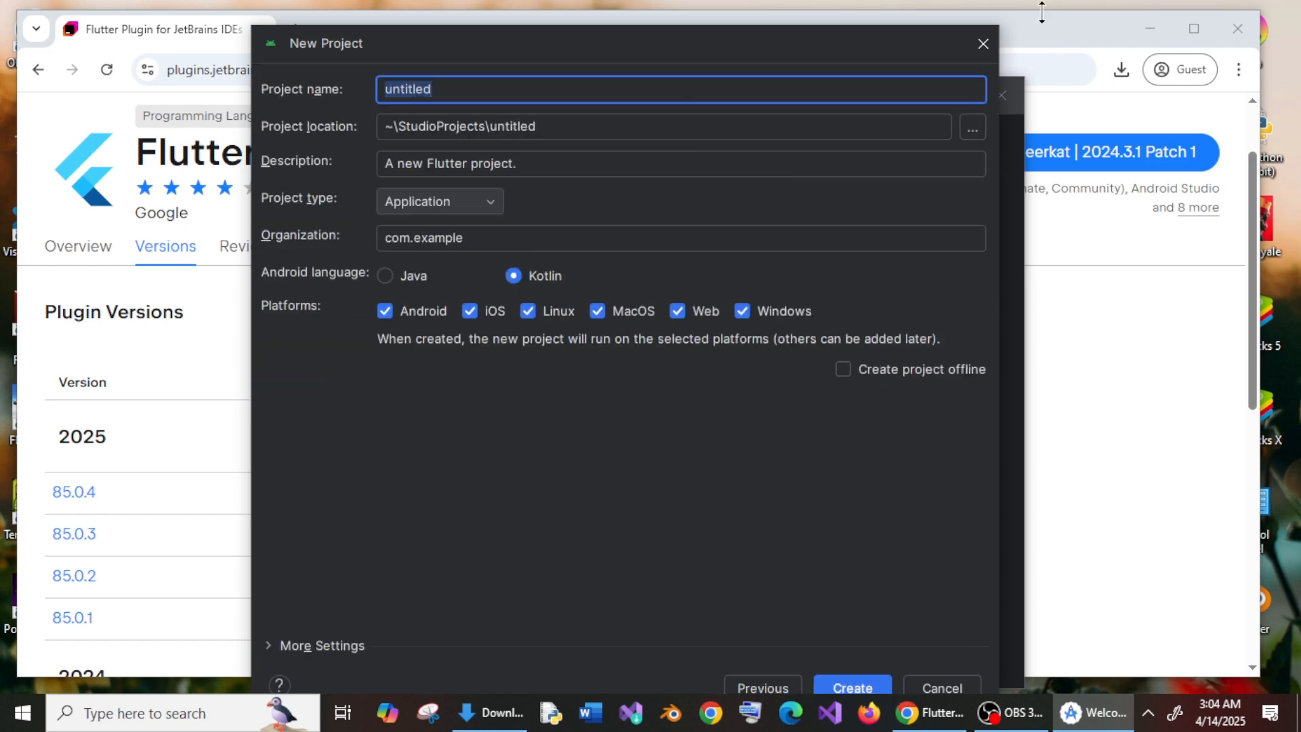
{"action": "left_click", "coordinate": [940, 688]}
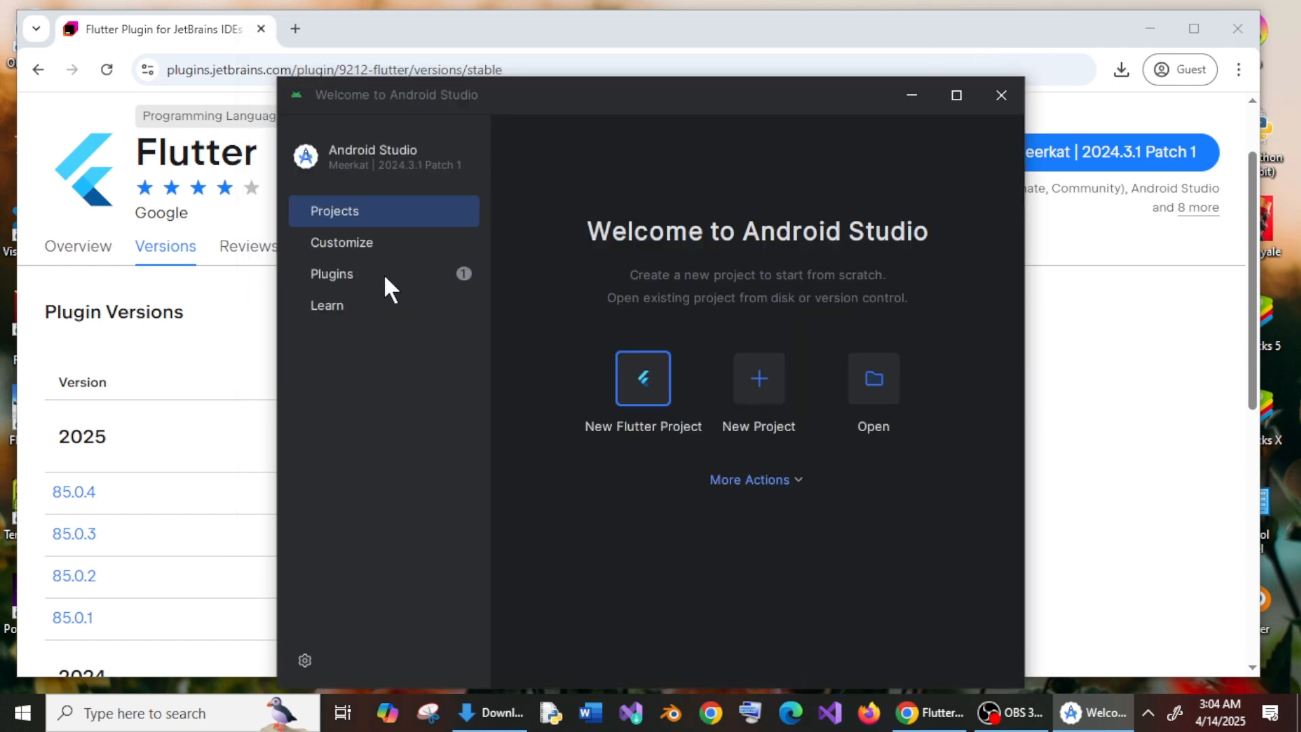
{"action": "left_click", "coordinate": [331, 274]}
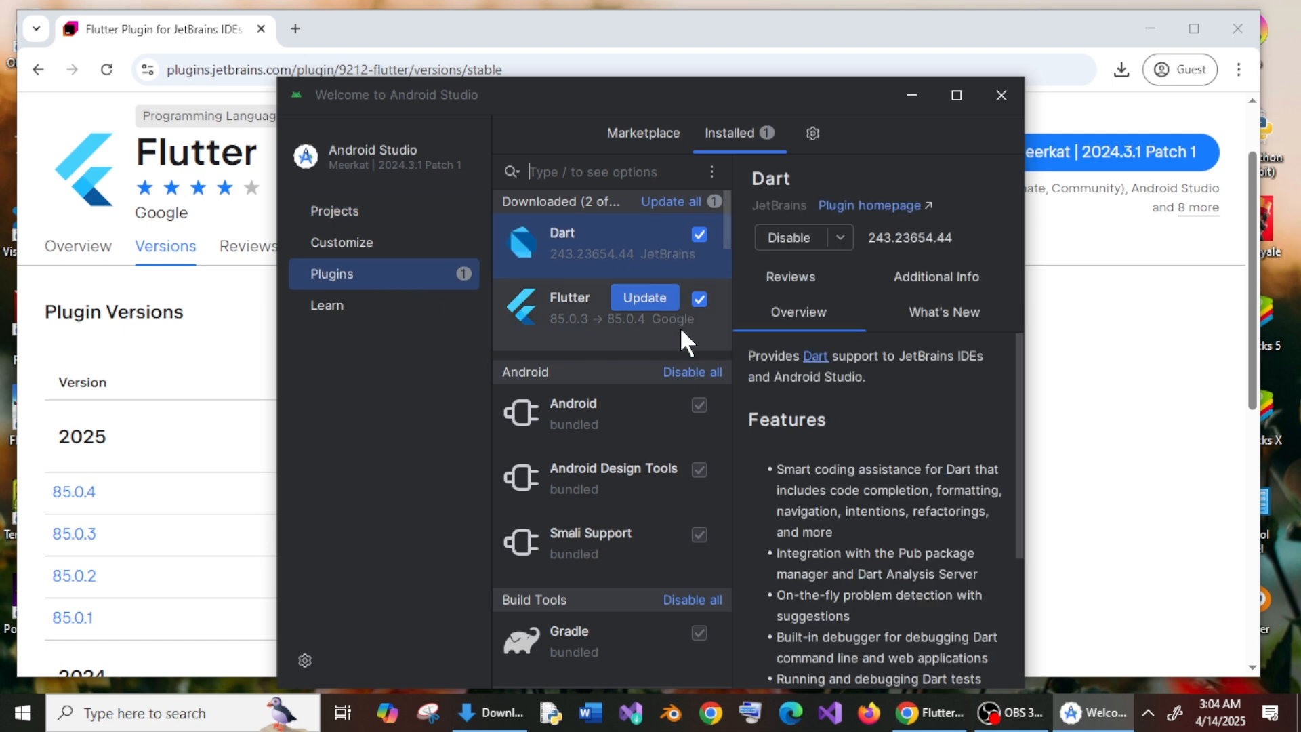
{"action": "mouse_move", "coordinate": [278, 421]}
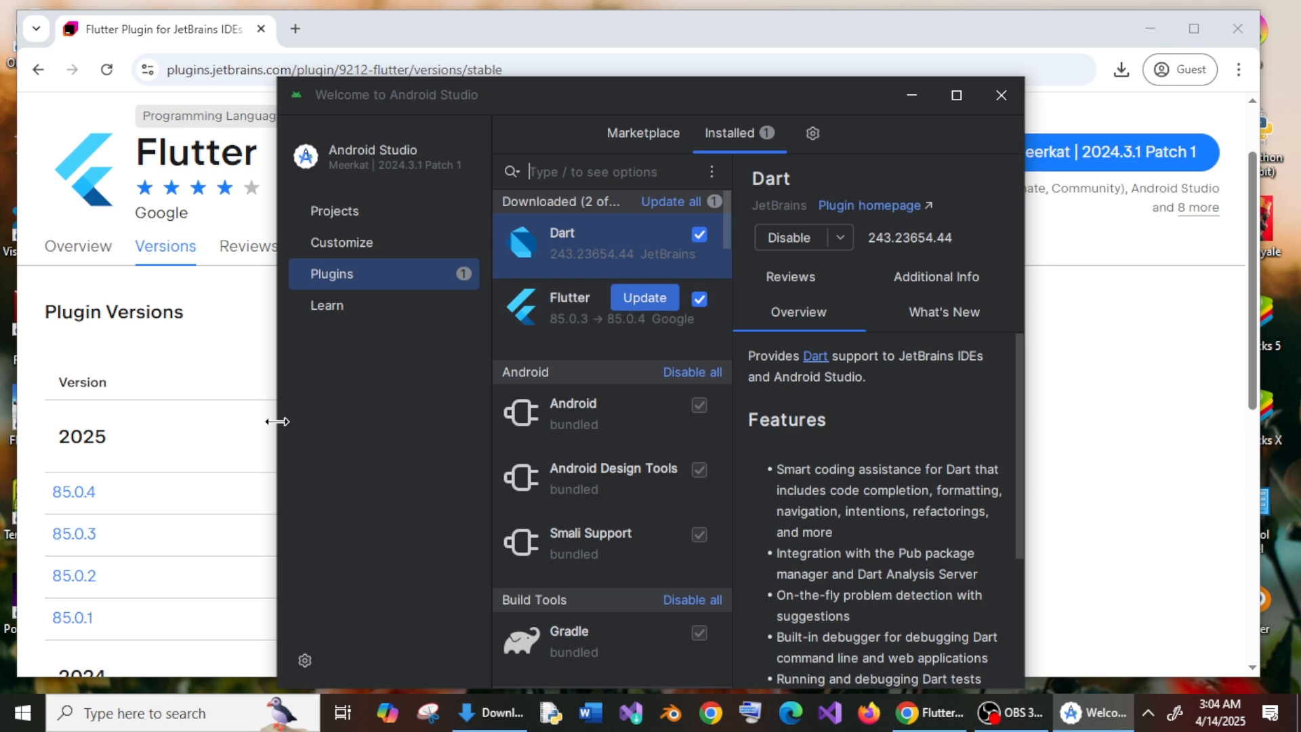
{"action": "mouse_move", "coordinate": [538, 348]}
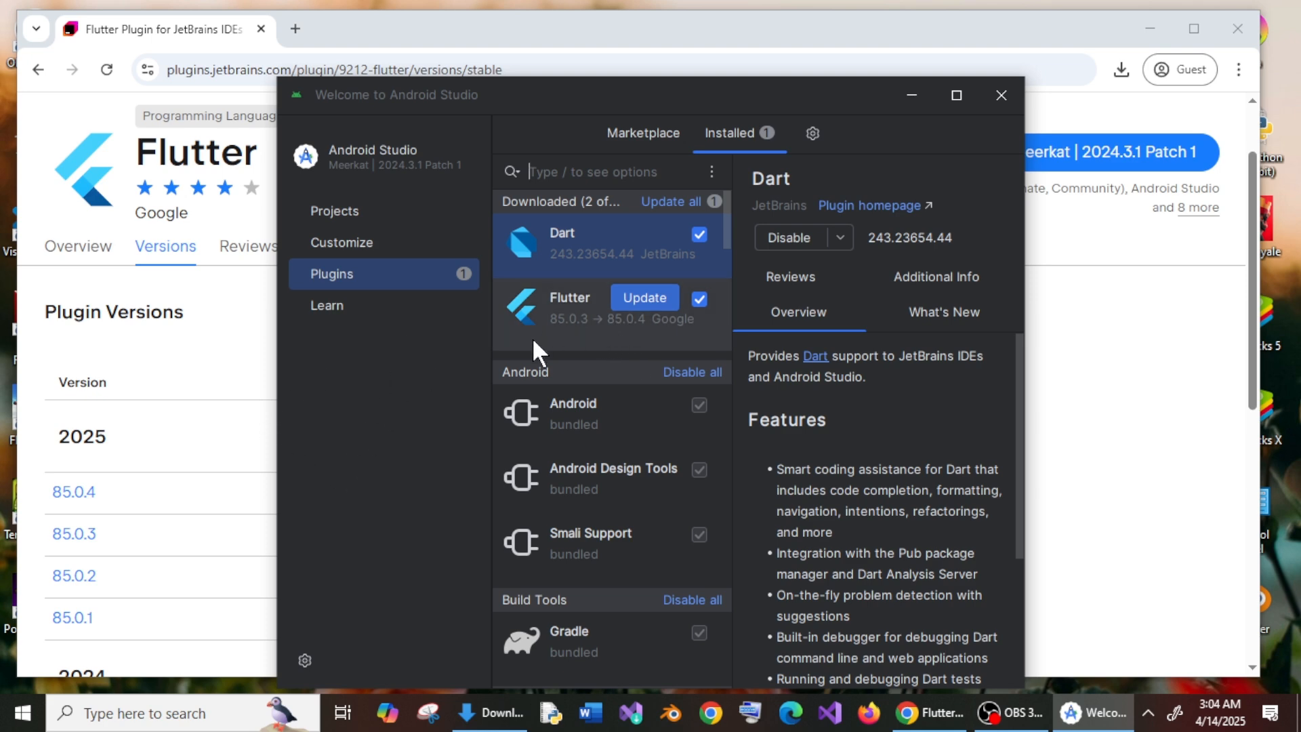
{"action": "mouse_move", "coordinate": [613, 305]}
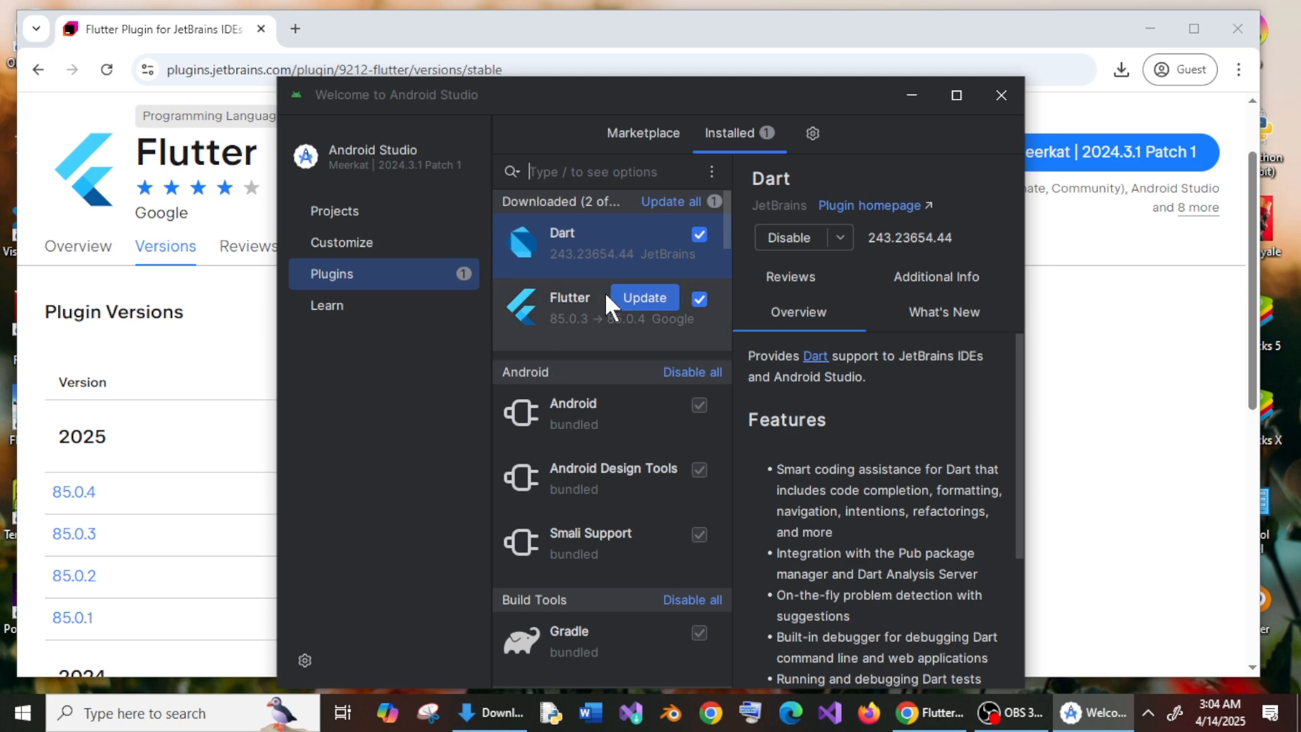
{"action": "left_click", "coordinate": [336, 210]}
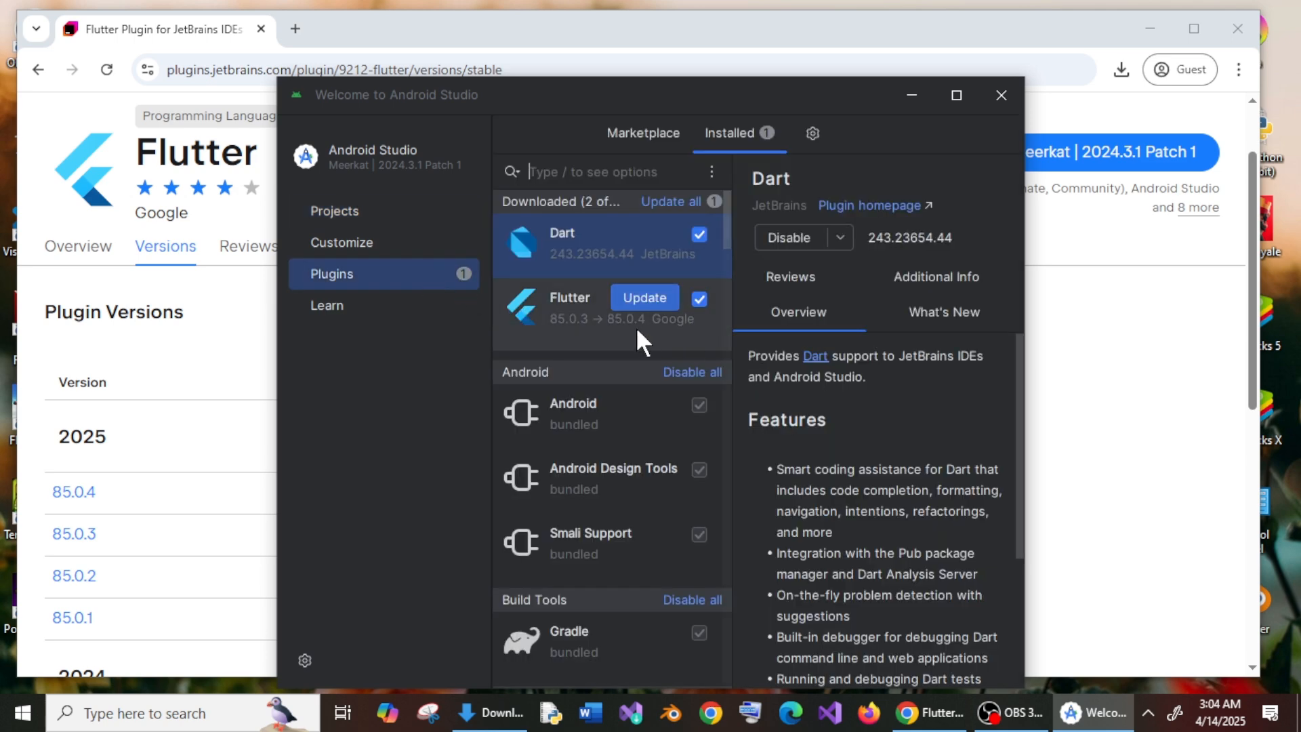
{"action": "left_click", "coordinate": [335, 210]}
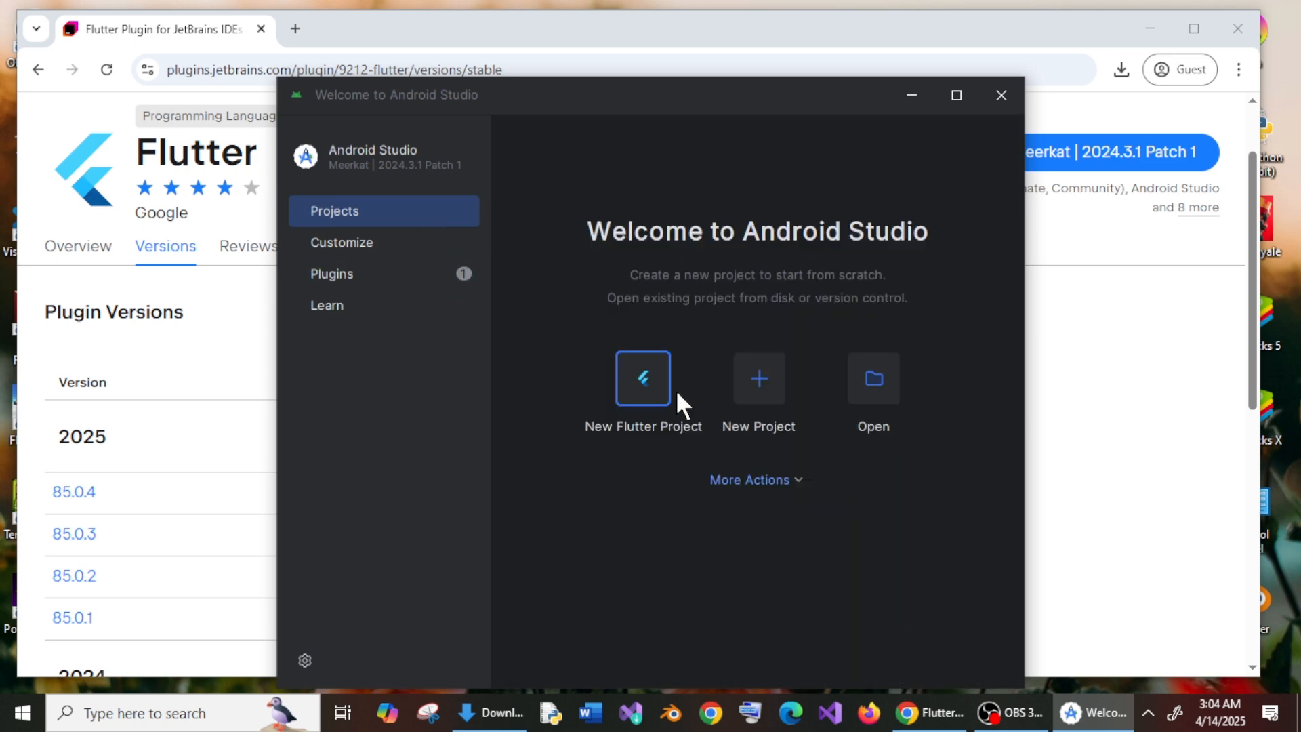
{"action": "mouse_move", "coordinate": [911, 95]}
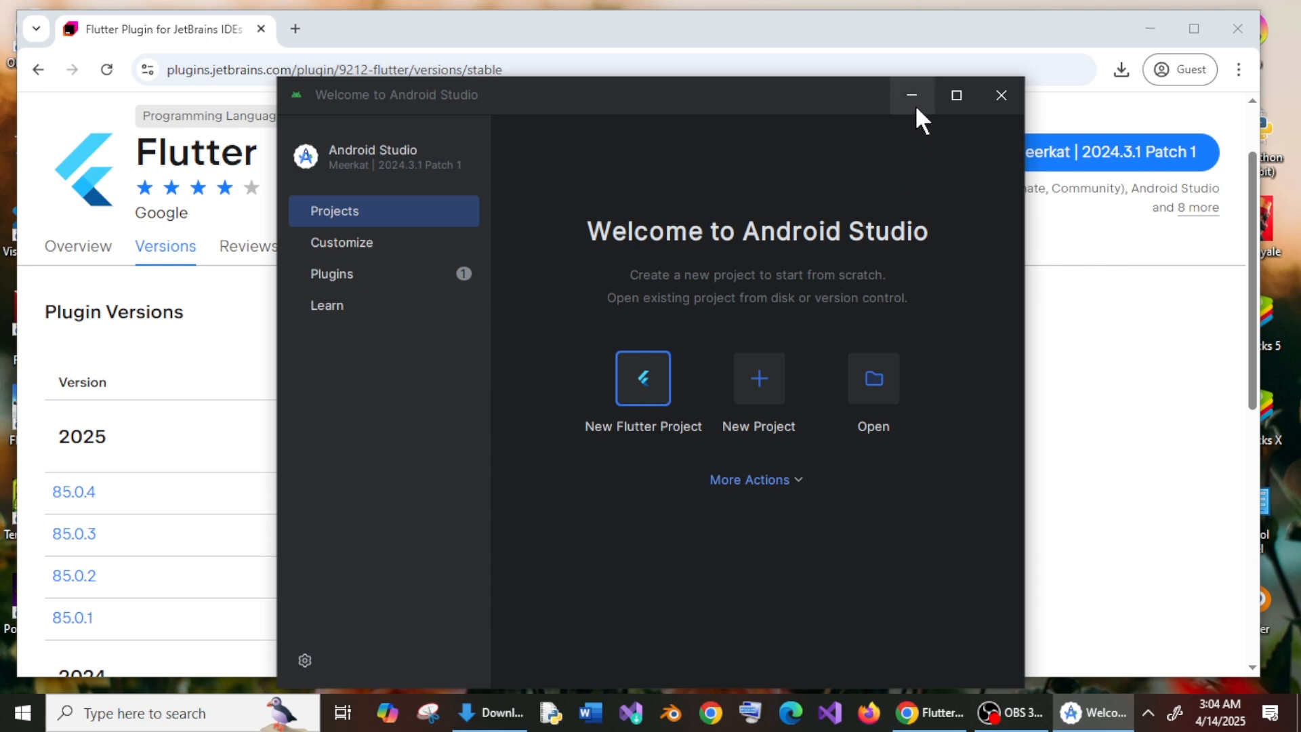
{"action": "left_click_drag", "start_coordinate": [623, 93], "coordinate": [581, 84]}
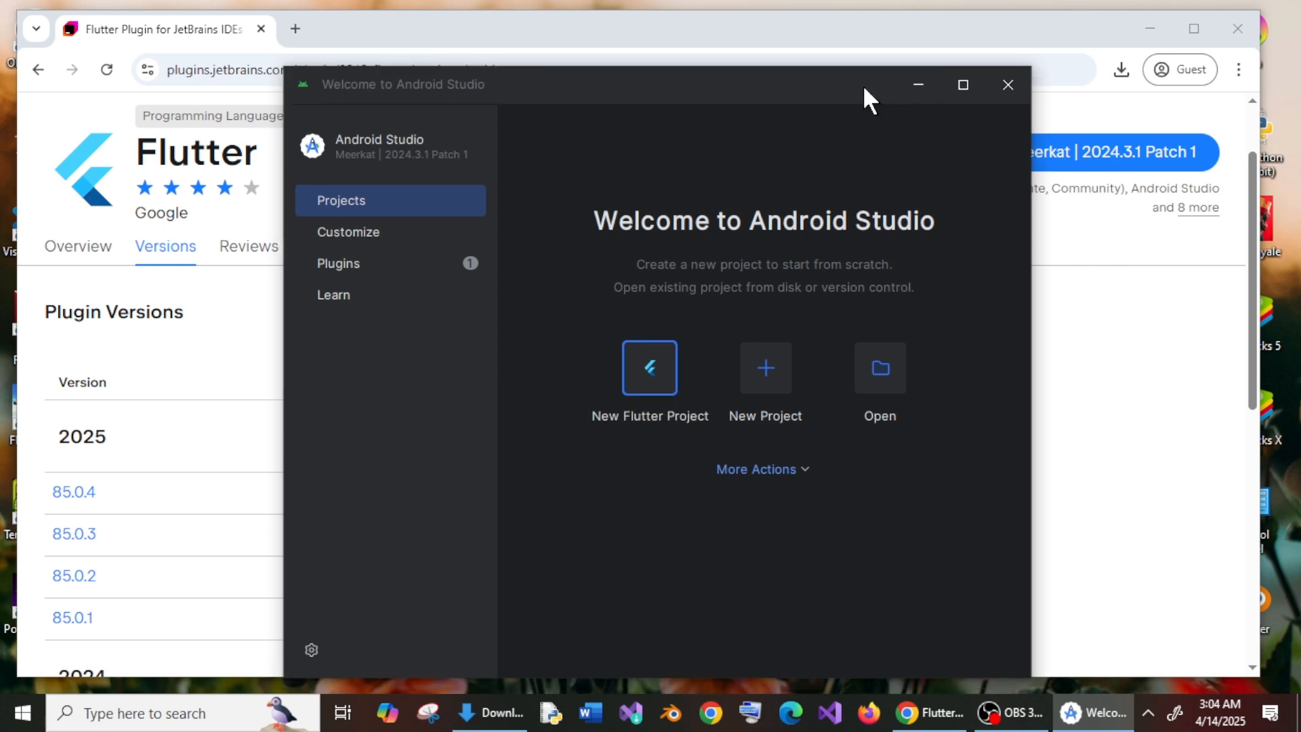